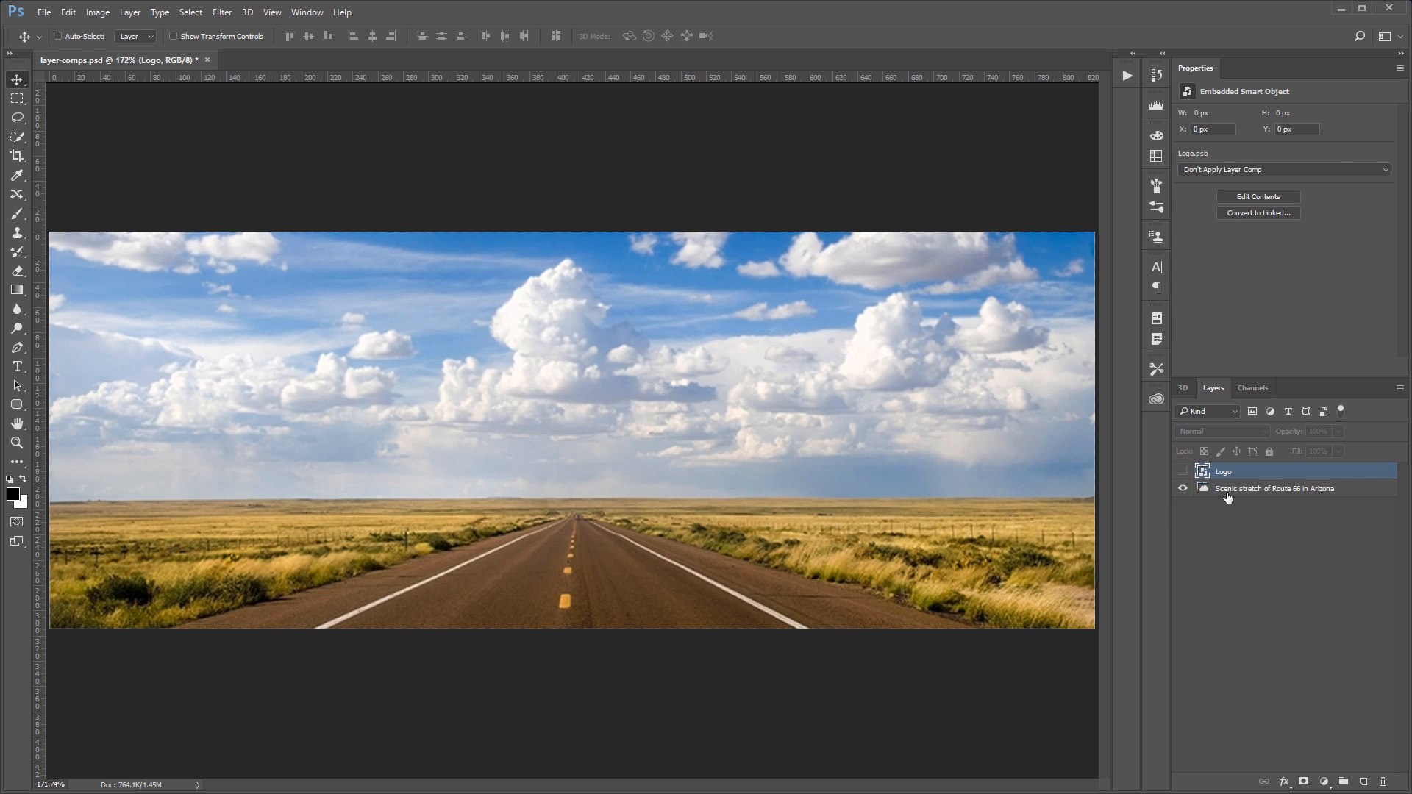
Hide and re-show the Route 66 background photo layer beneath the Logo smart object
{"action": "left_click", "coordinate": [1273, 489]}
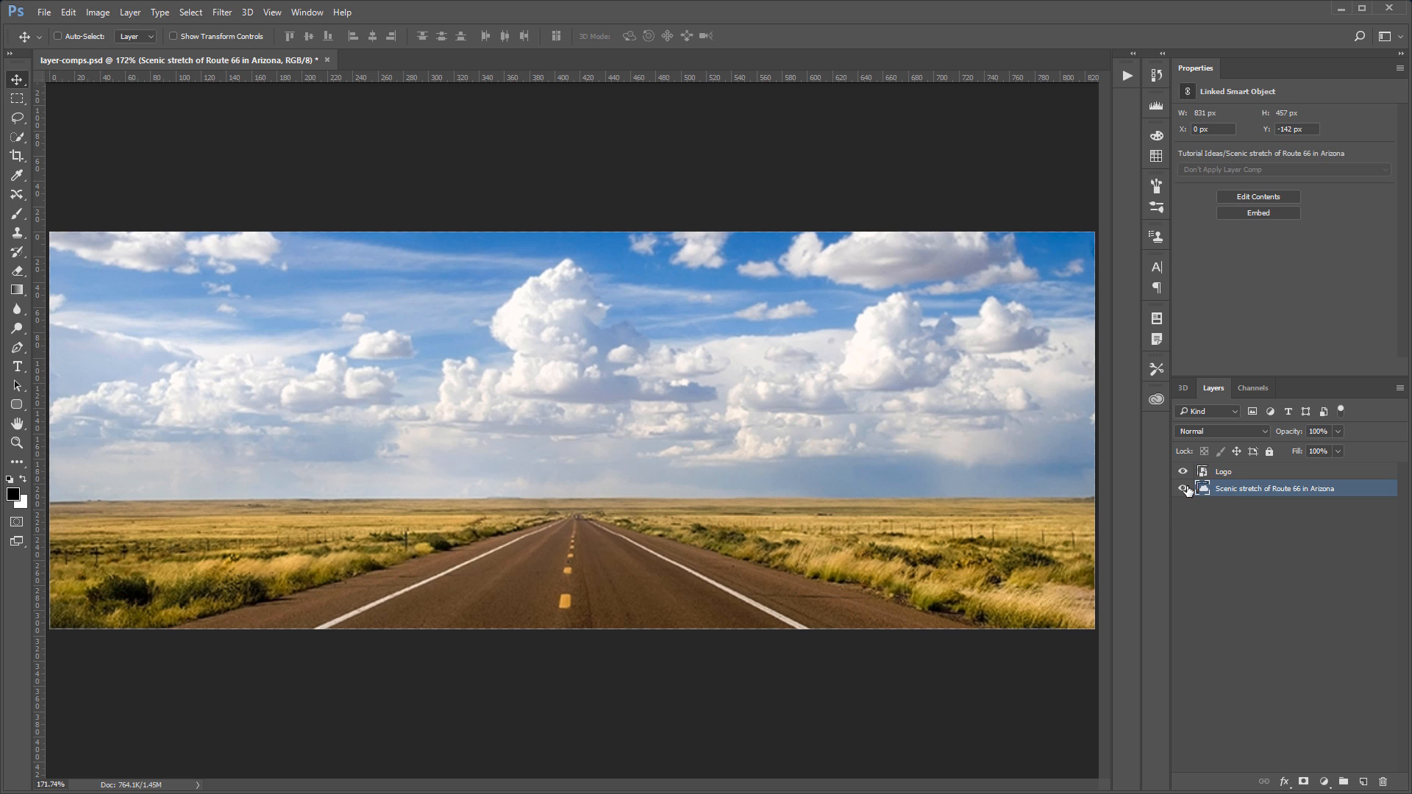
{"action": "left_click", "coordinate": [1183, 488]}
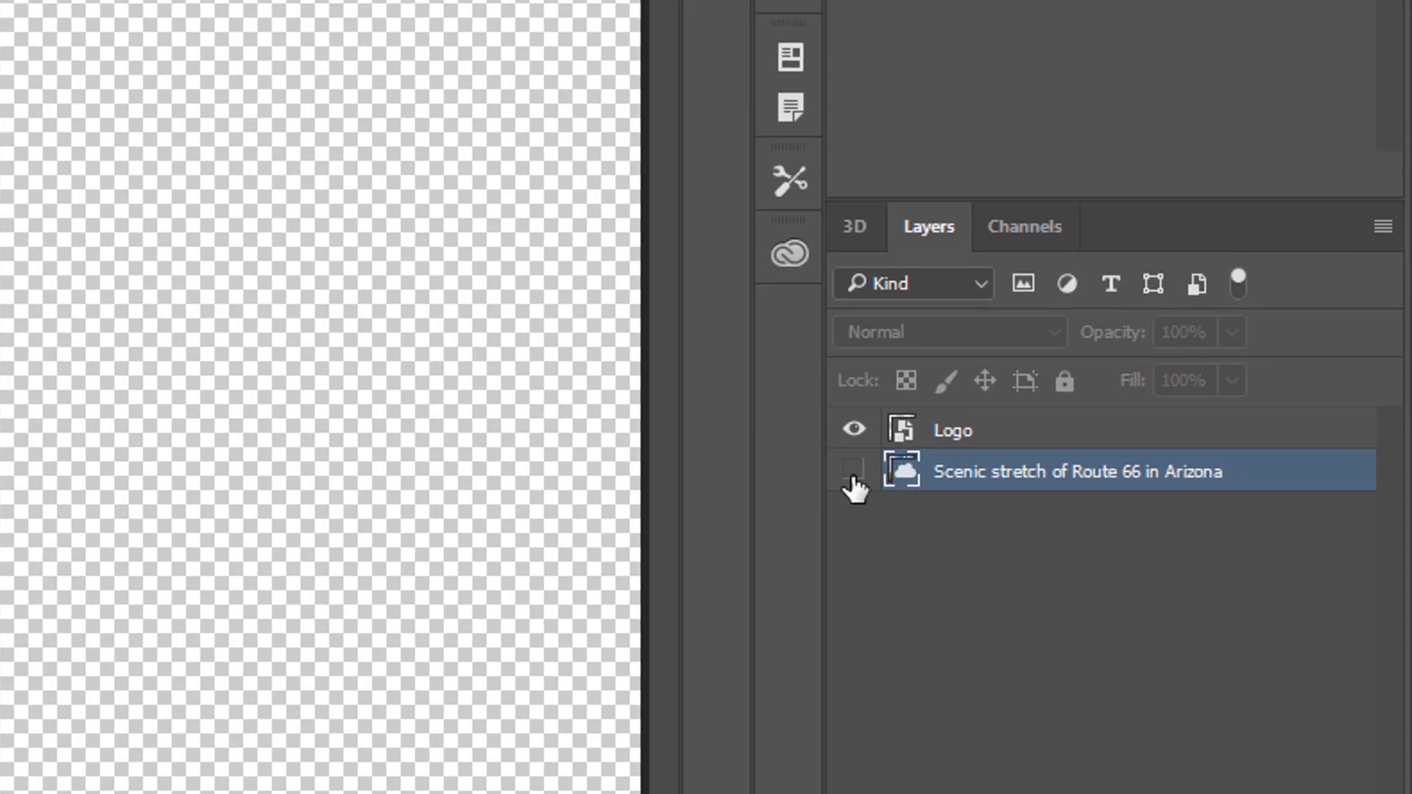
{"action": "left_click", "coordinate": [852, 471]}
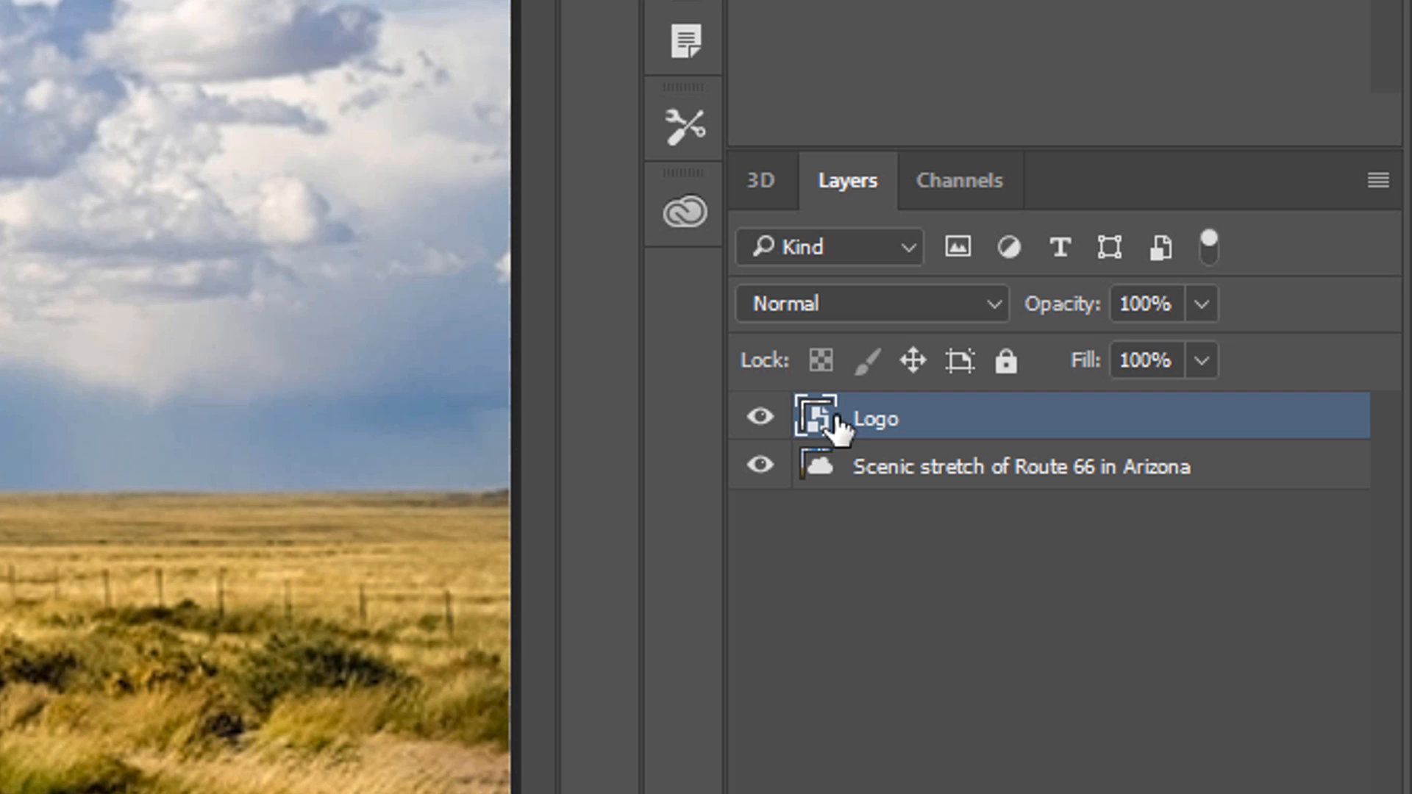
{"action": "mouse_move", "coordinate": [989, 707]}
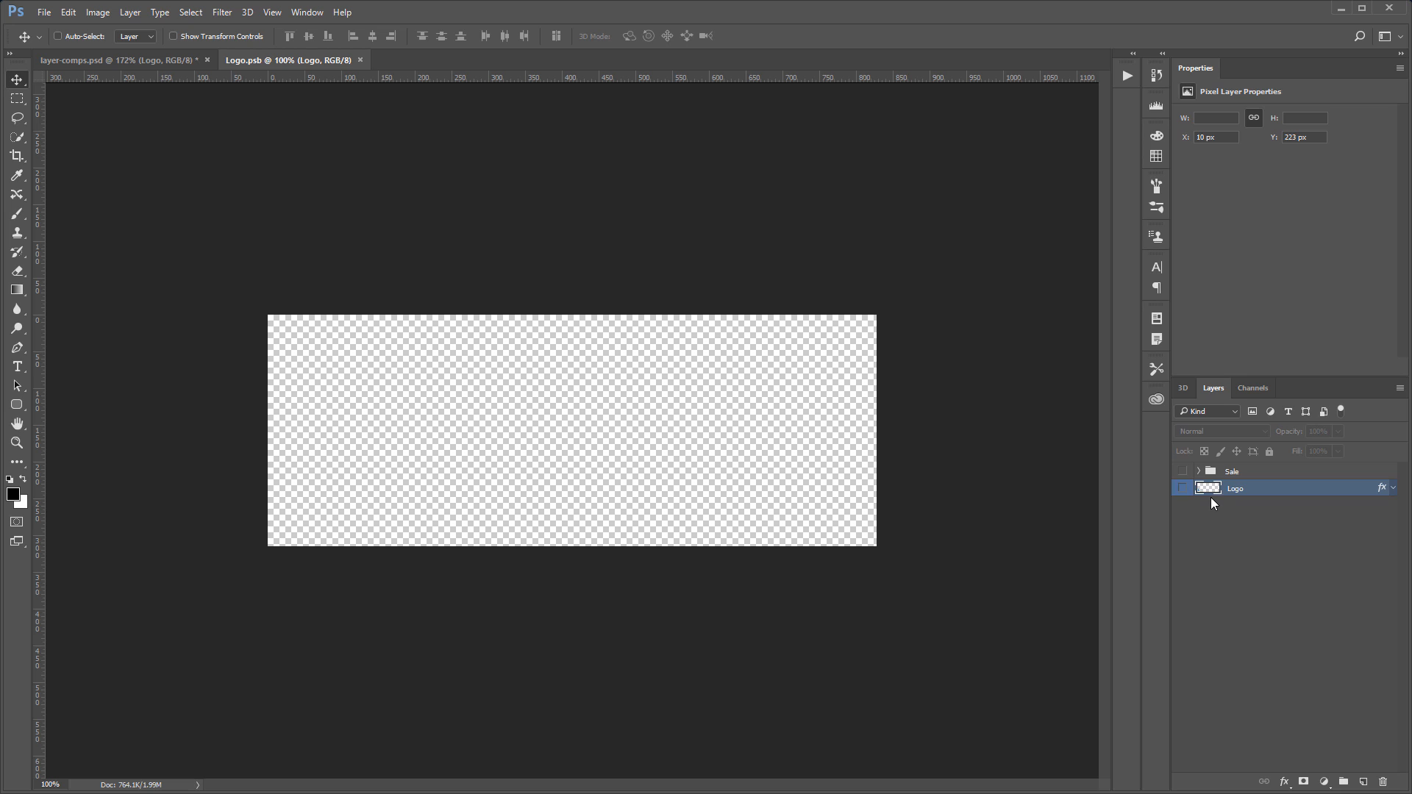
Toggle the PTC logo layer and Sale ribbon group visibility inside Logo.psb
{"action": "left_click", "coordinate": [1182, 488]}
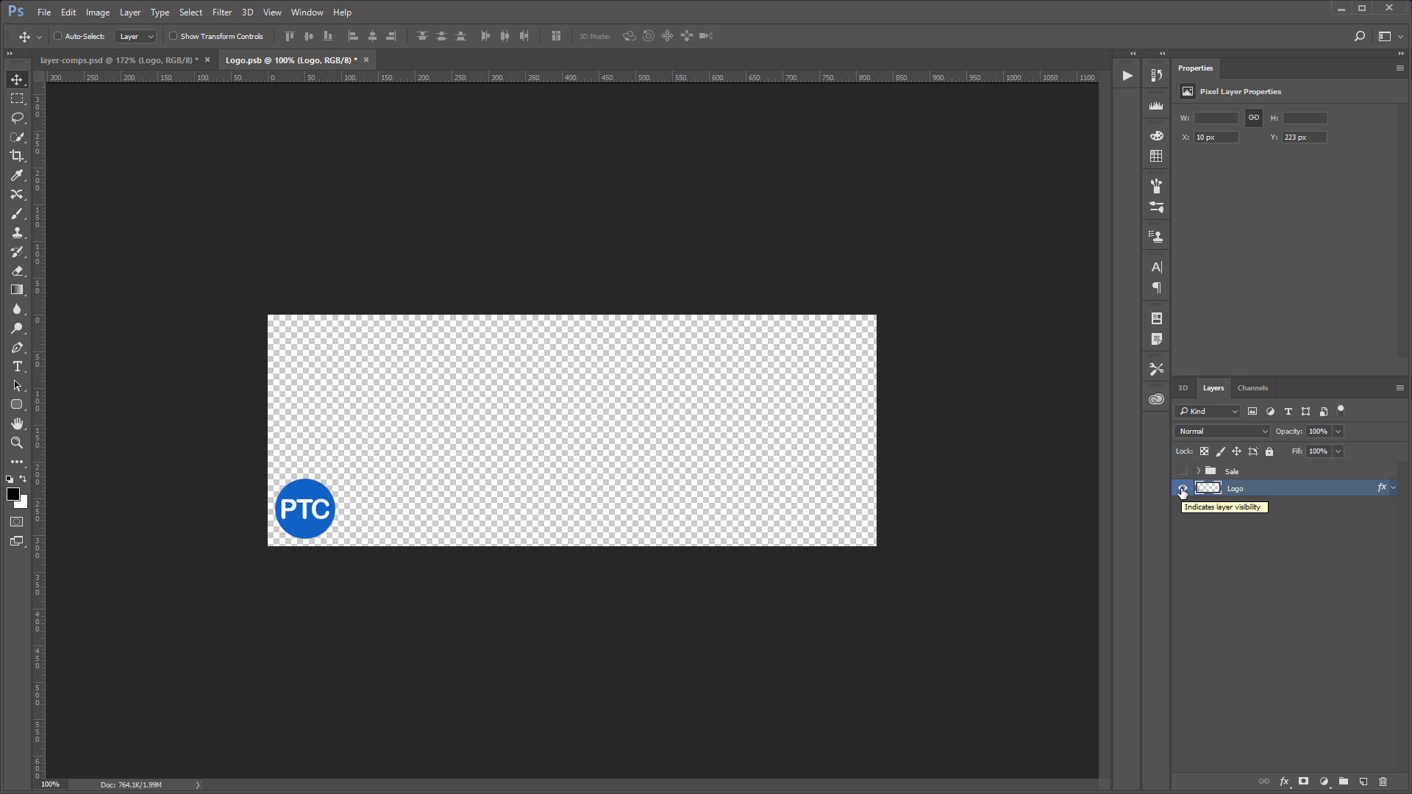
{"action": "left_click", "coordinate": [1183, 488]}
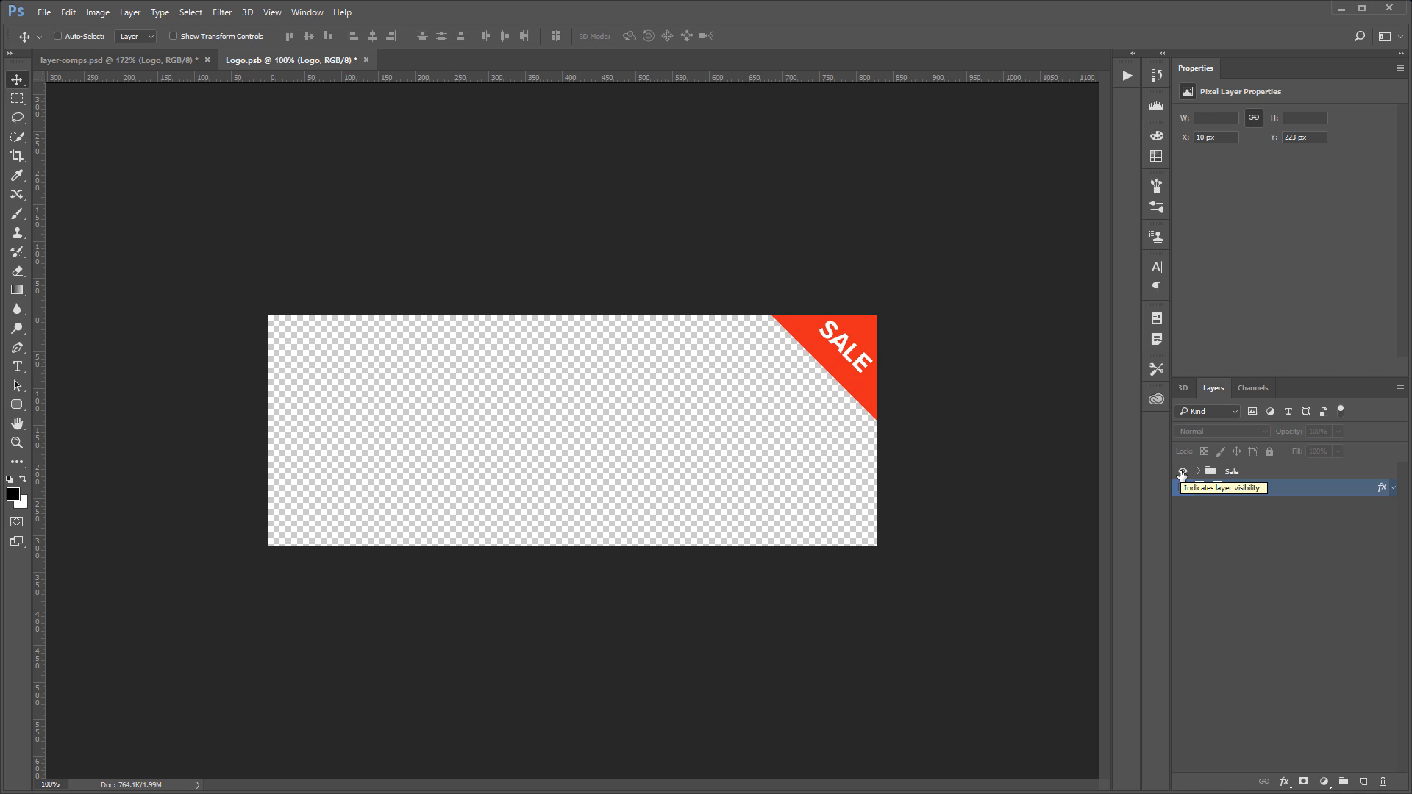
{"action": "left_click", "coordinate": [1182, 470]}
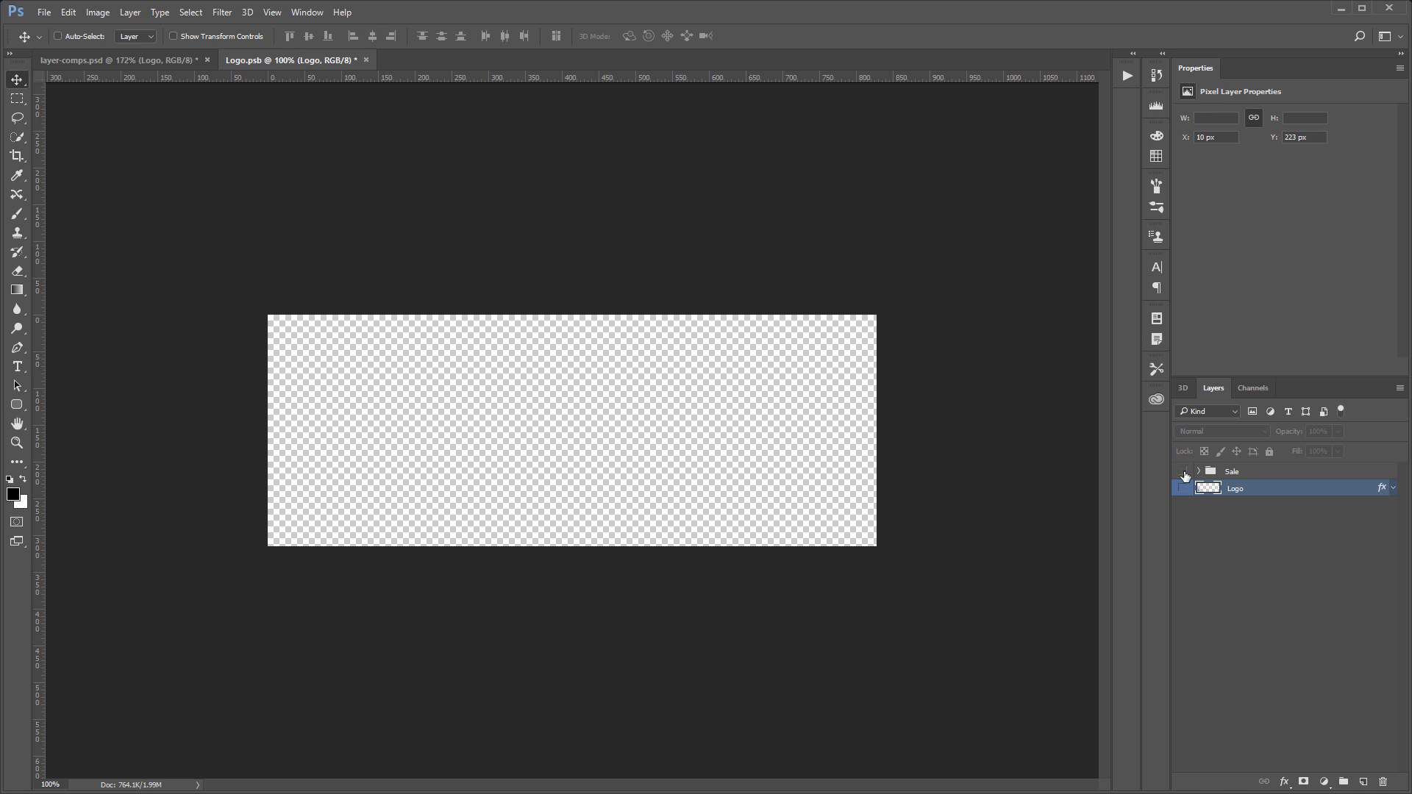
Close the Logo.psb document, discarding changes, to return to the banner
{"action": "left_click", "coordinate": [366, 59]}
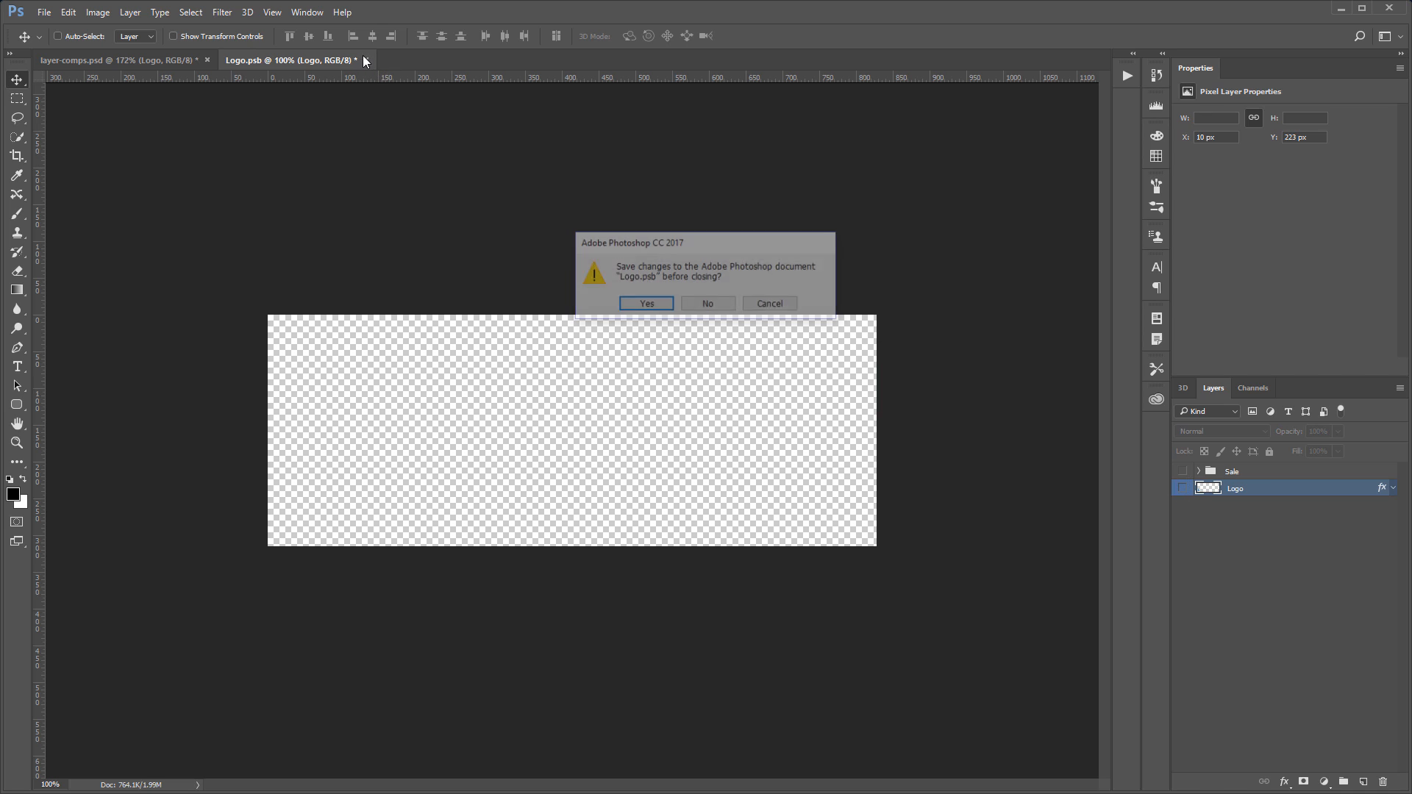
{"action": "left_click", "coordinate": [708, 303]}
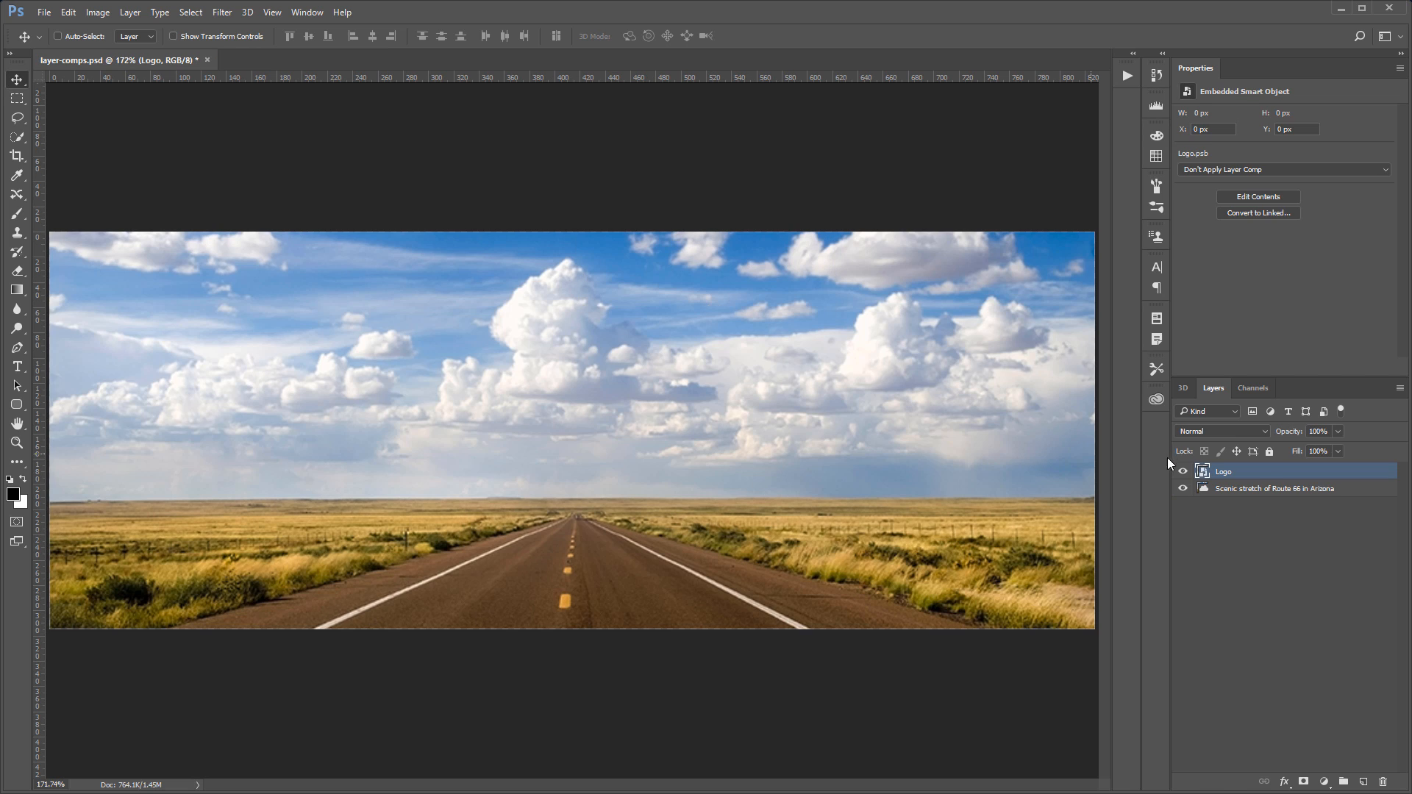
{"action": "mouse_move", "coordinate": [1254, 475]}
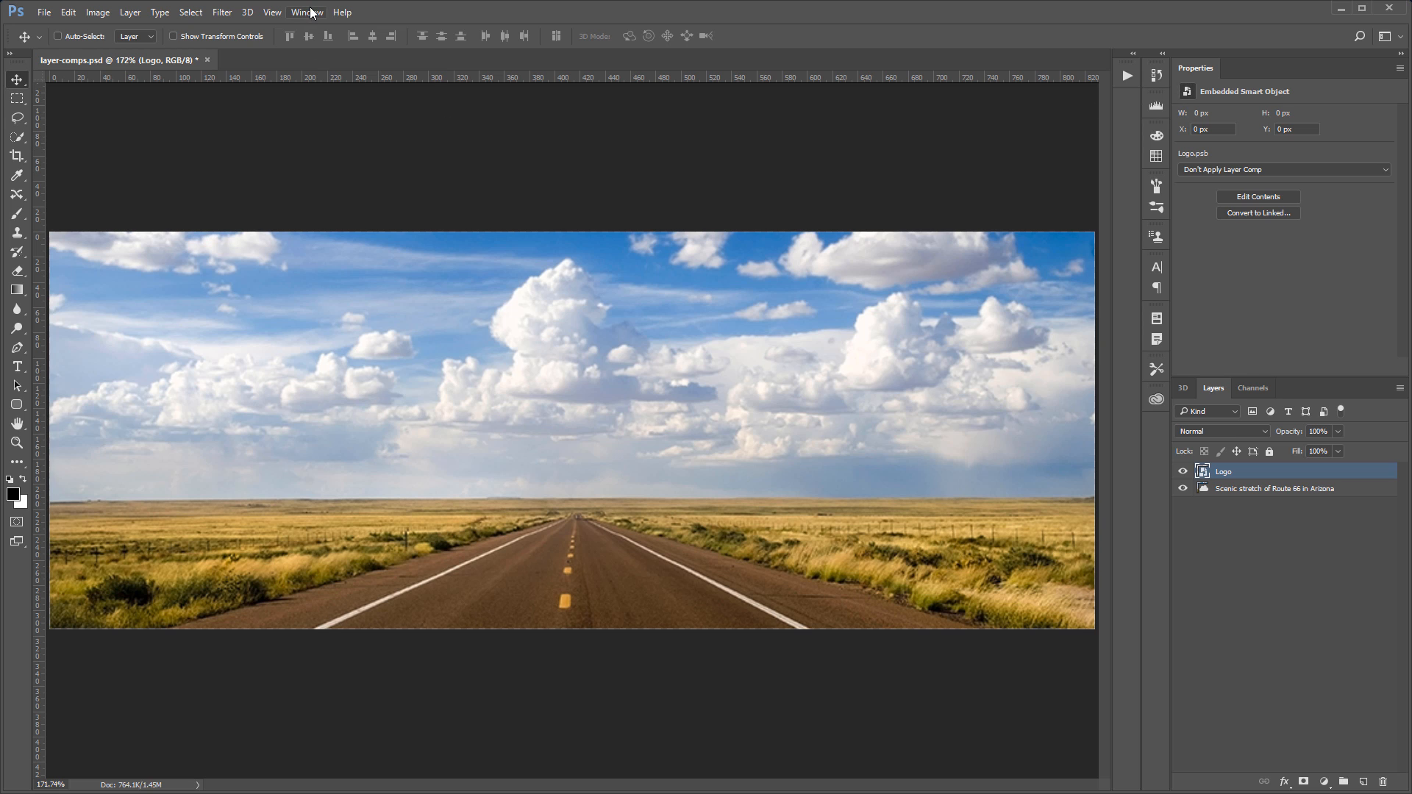
Apply the Logo - Bottom Left layer comp to the Logo smart object via Properties
{"action": "left_click", "coordinate": [306, 12]}
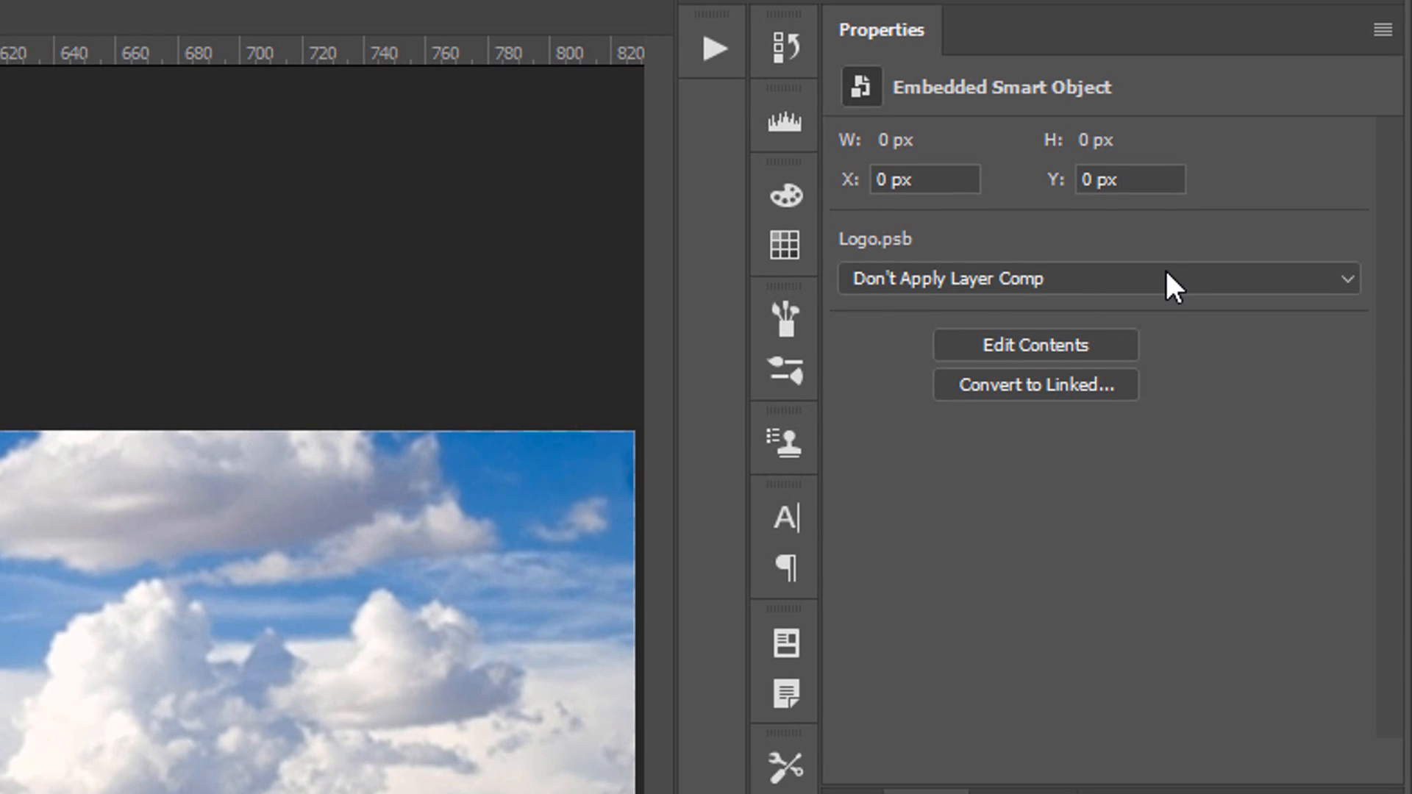
{"action": "left_click", "coordinate": [1089, 278]}
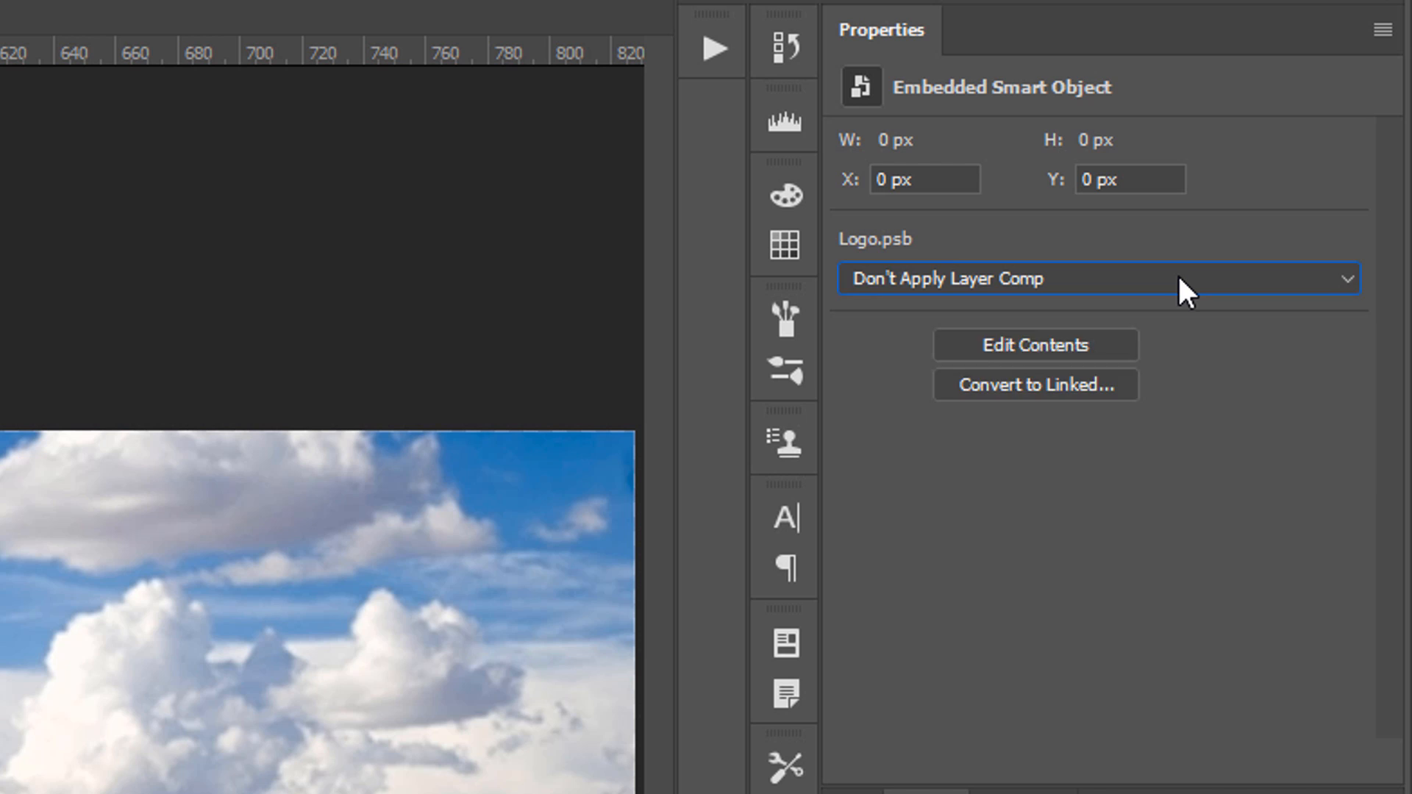
{"action": "left_click", "coordinate": [1097, 278]}
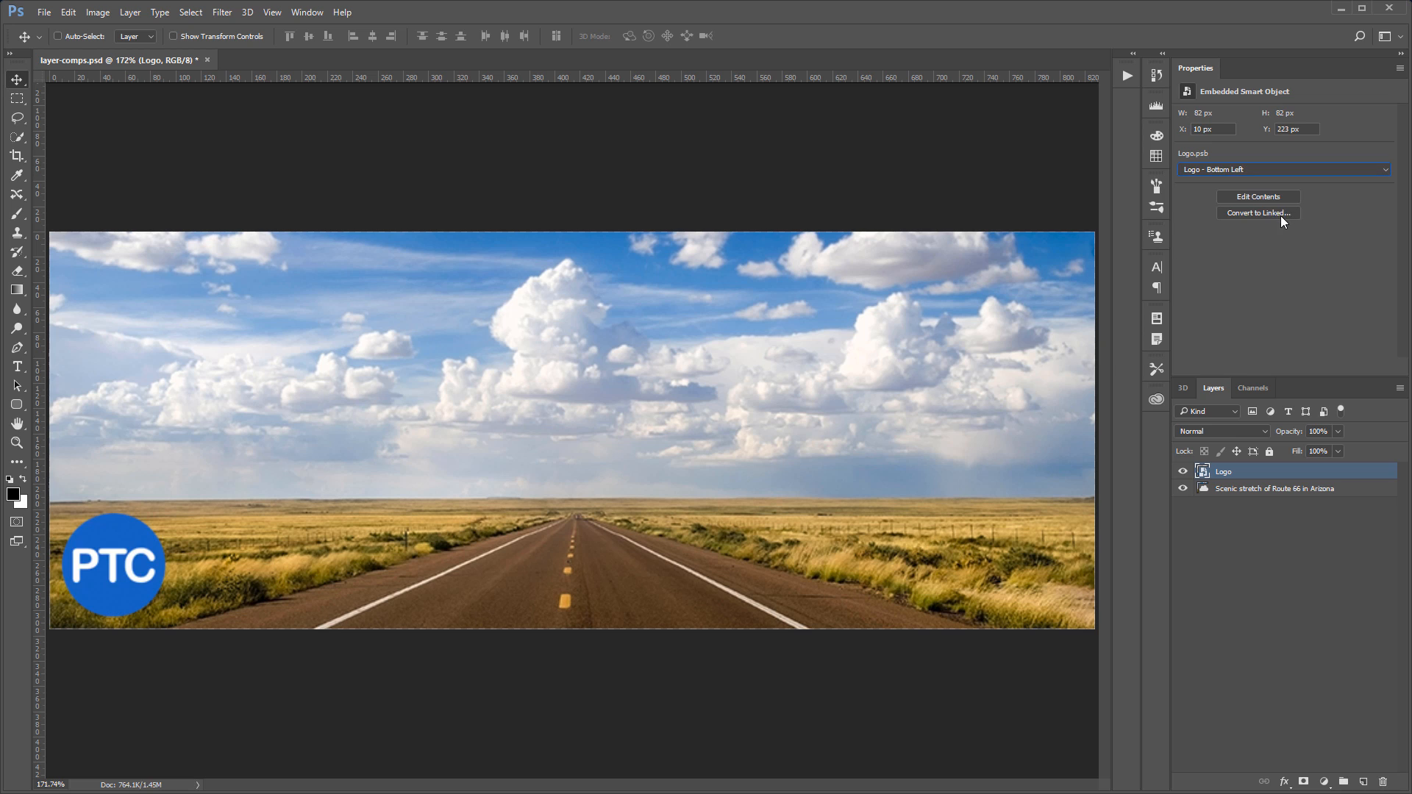
Switch the Logo smart object to the Logo - Bottom Right, then Logo - Bottom Left Border comps
{"action": "left_click", "coordinate": [1282, 169]}
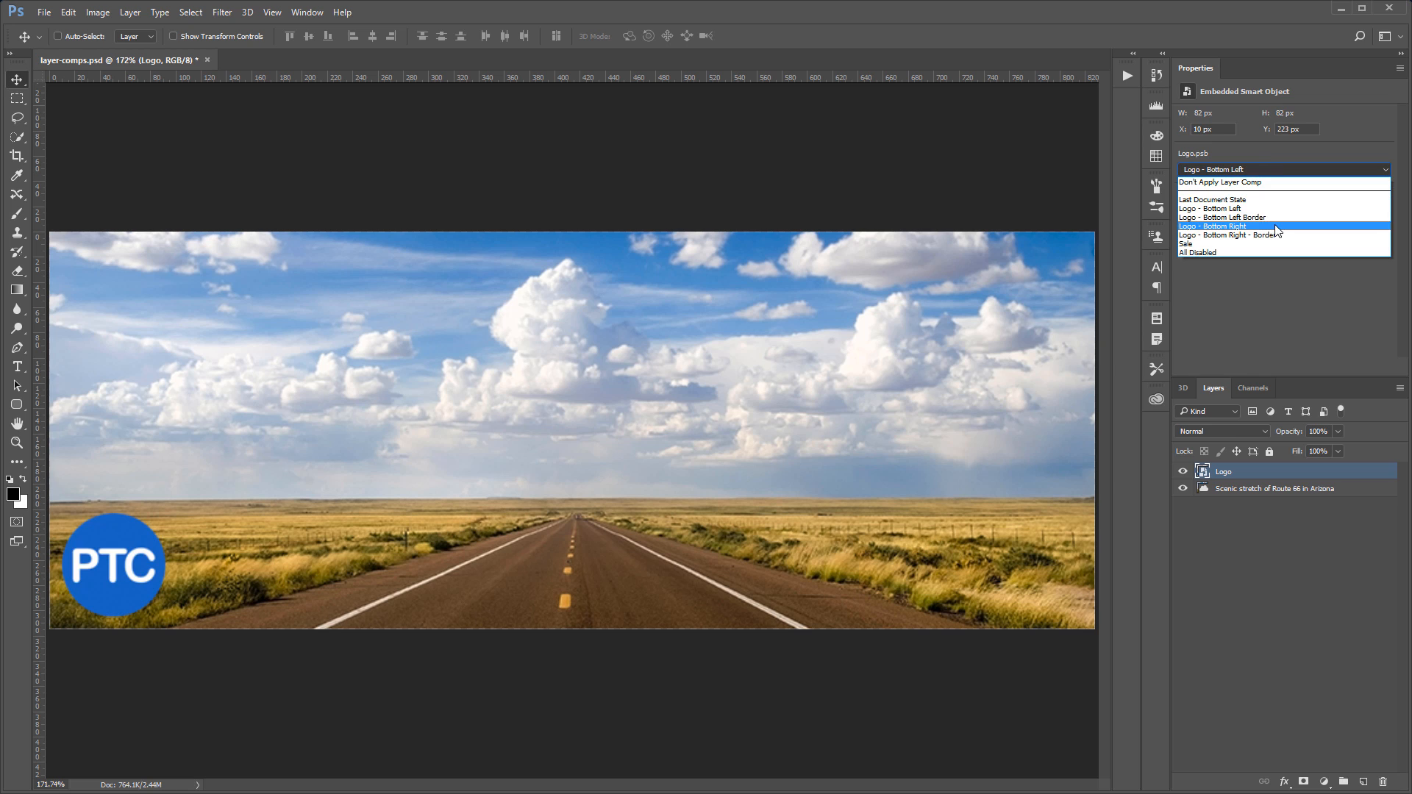
{"action": "left_click", "coordinate": [1213, 225]}
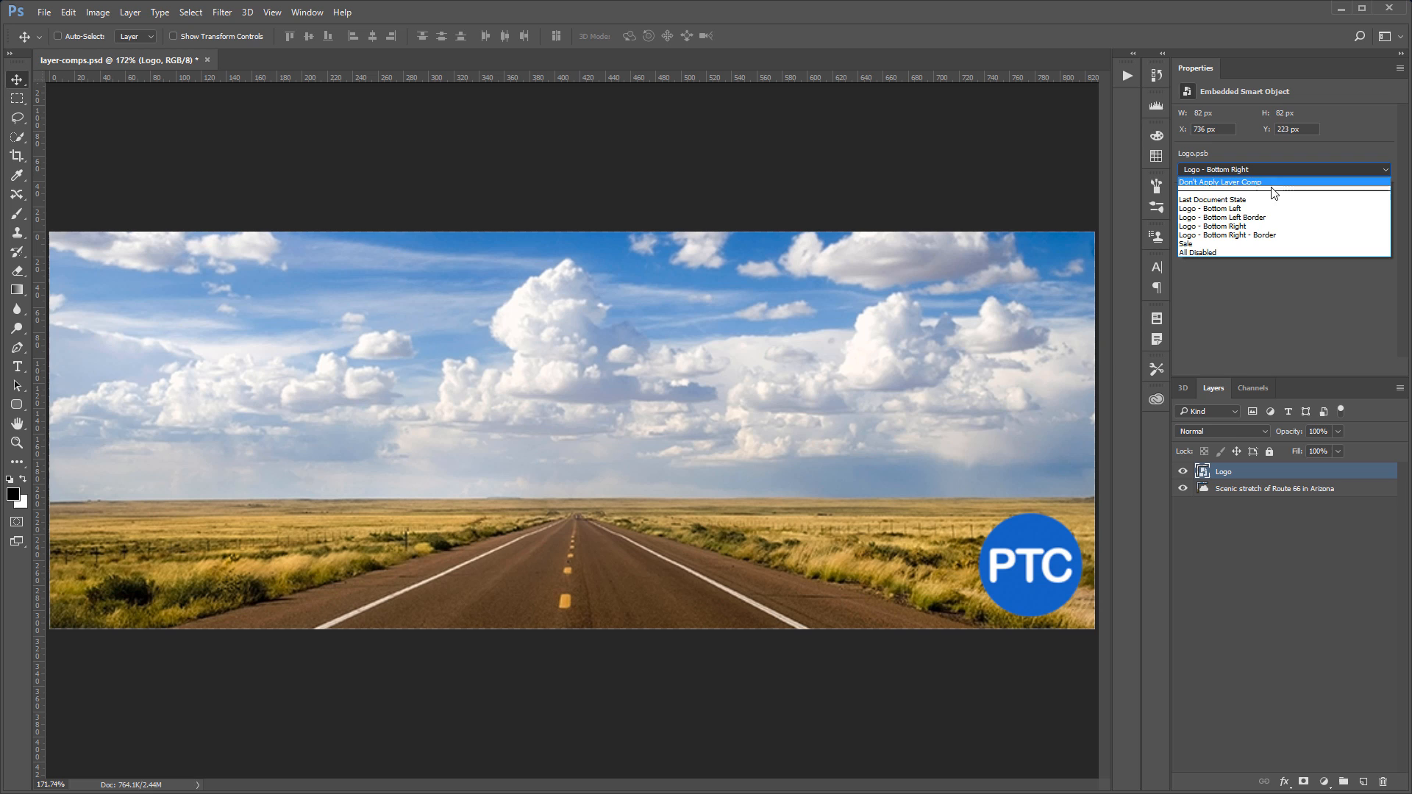
{"action": "left_click", "coordinate": [1222, 218]}
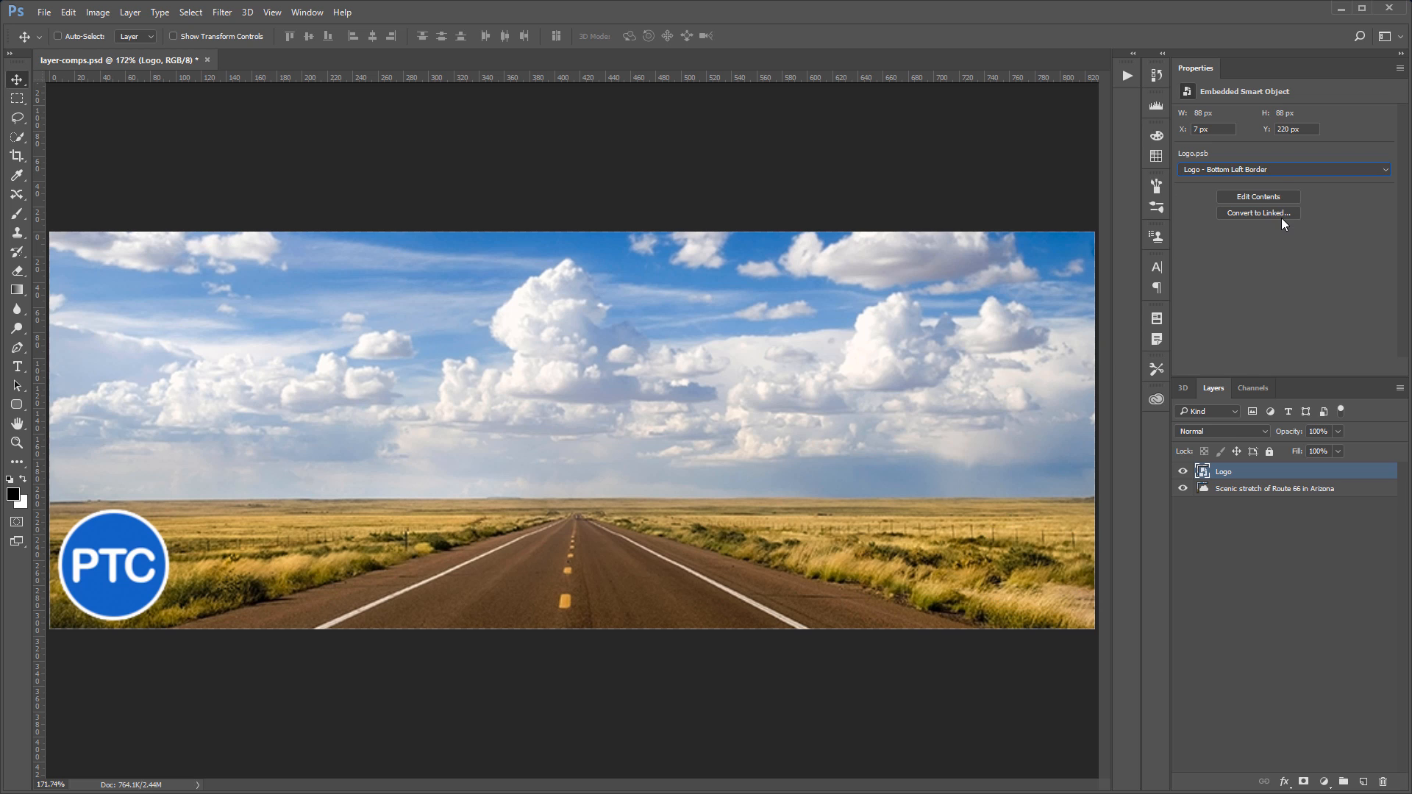
Switch the Logo smart object to the Sale comp showing the SALE corner ribbon
{"action": "left_click", "coordinate": [1283, 170]}
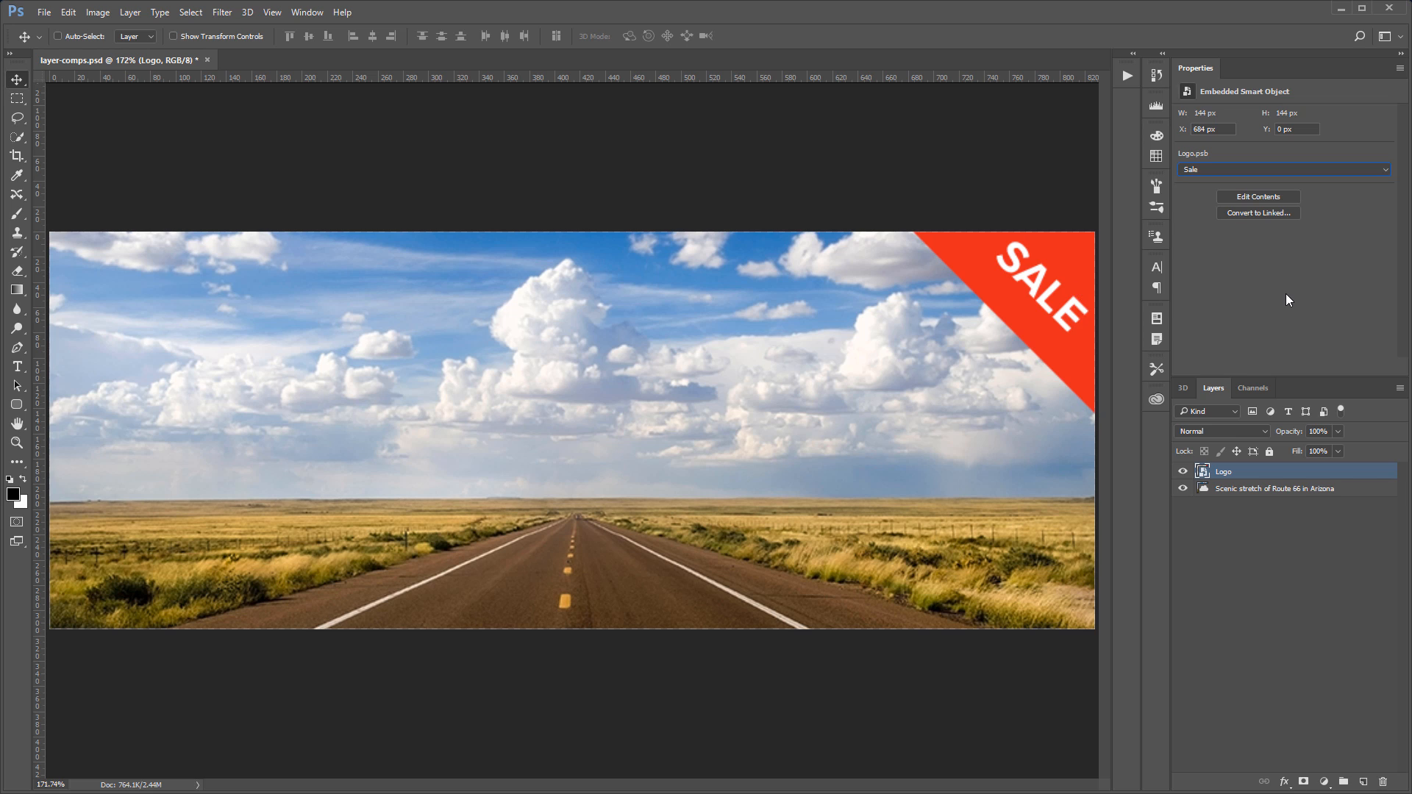
{"action": "left_click", "coordinate": [1282, 169]}
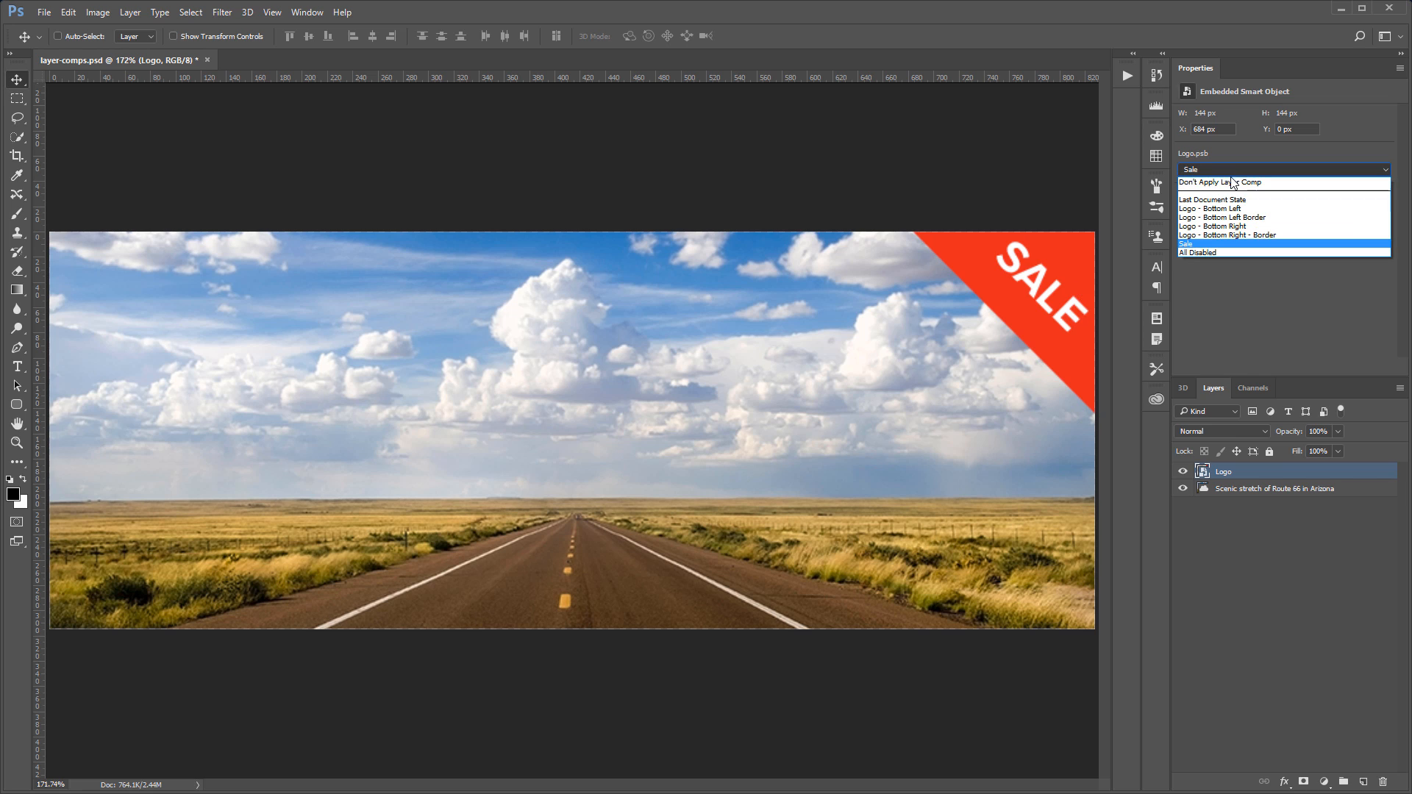
{"action": "left_click", "coordinate": [1195, 251]}
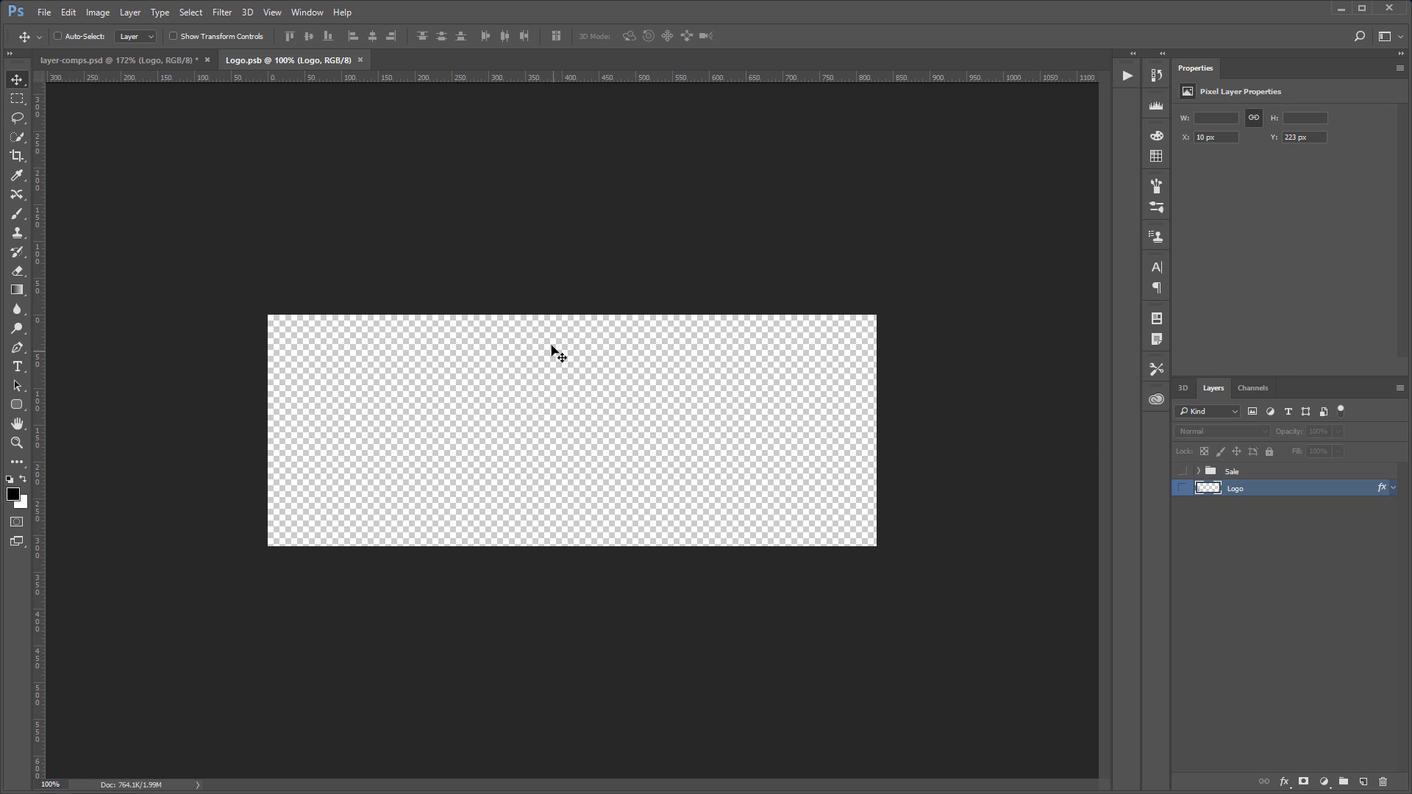
Zoom into the Logo.psb canvas and toggle the PTC logo layer off and back on
{"action": "left_click", "coordinate": [1183, 486]}
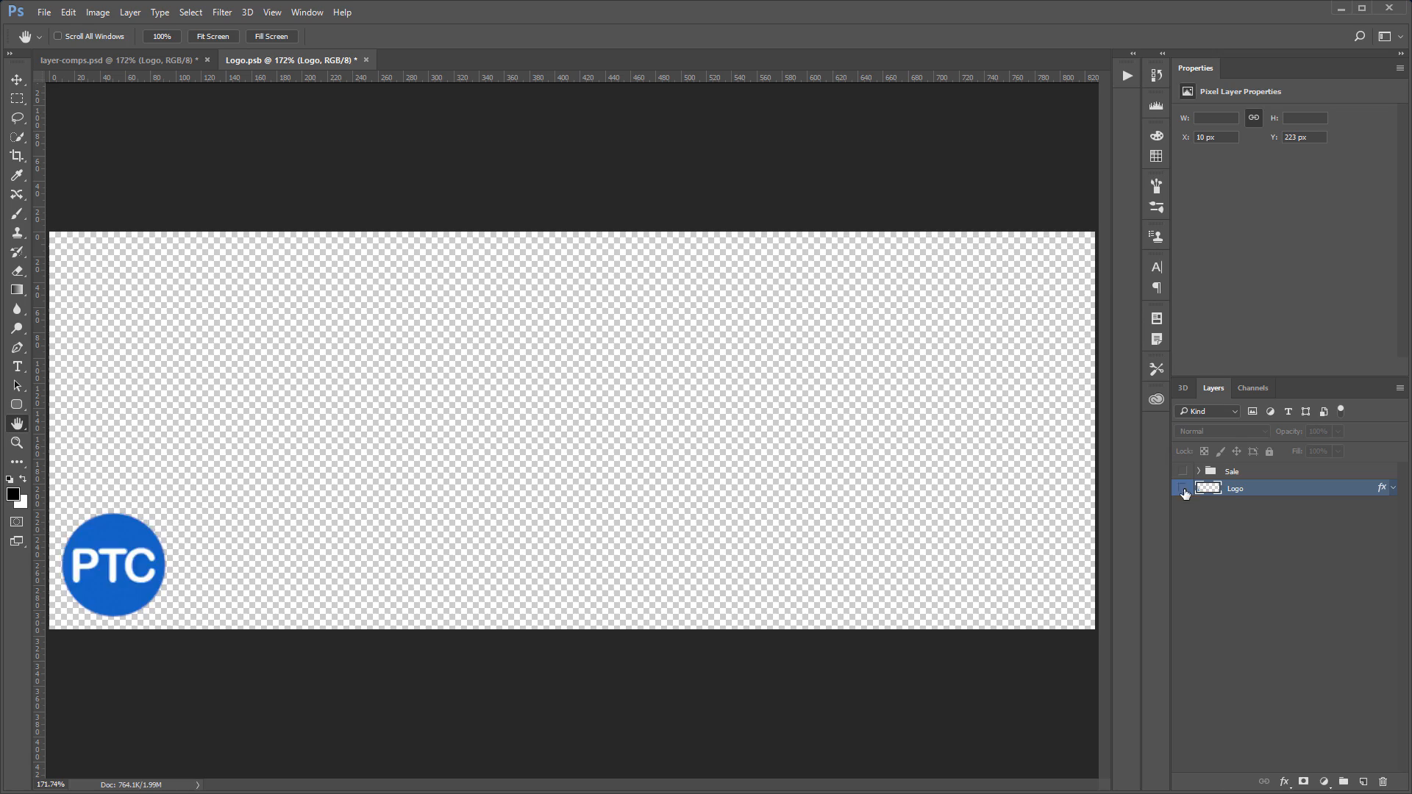
{"action": "left_click", "coordinate": [1184, 491]}
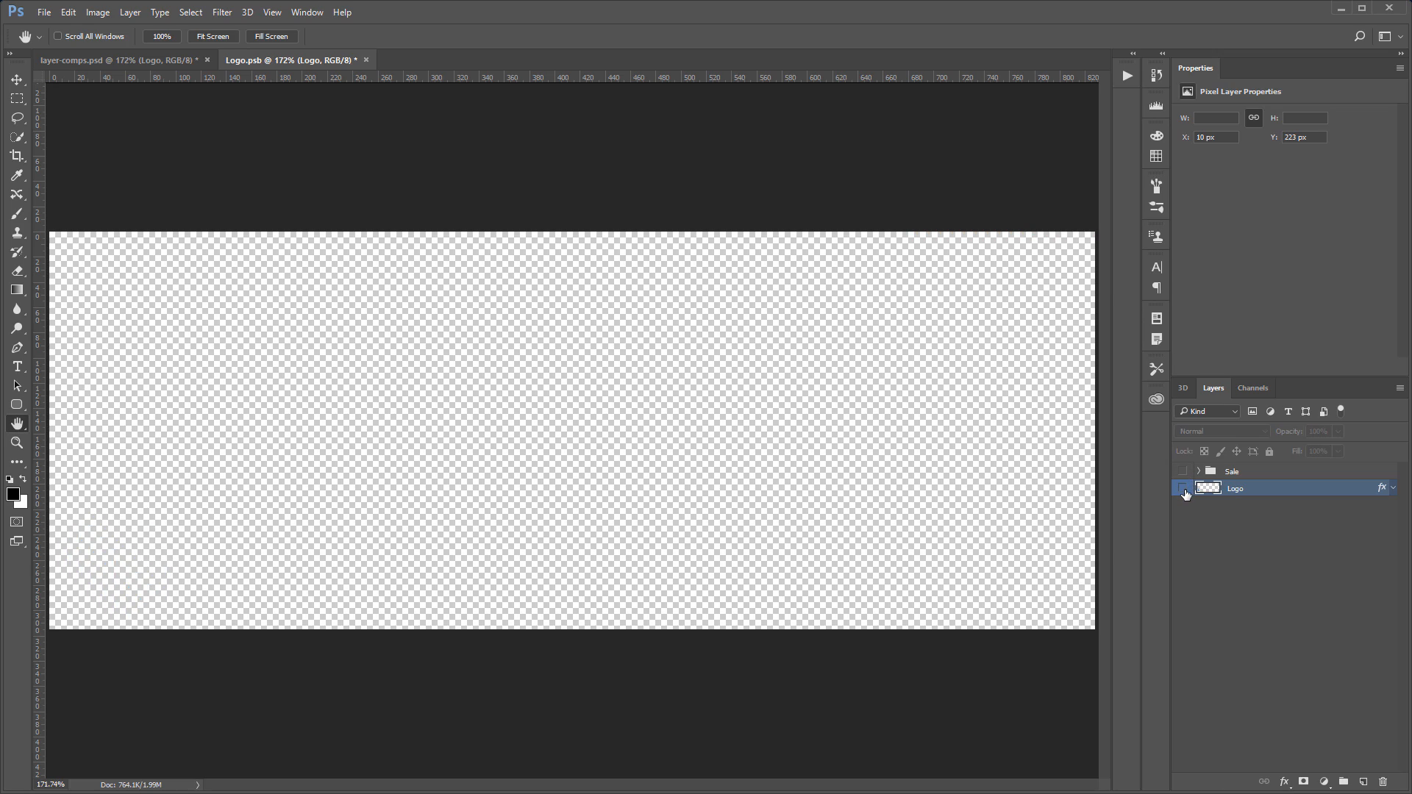
{"action": "left_click", "coordinate": [1182, 488]}
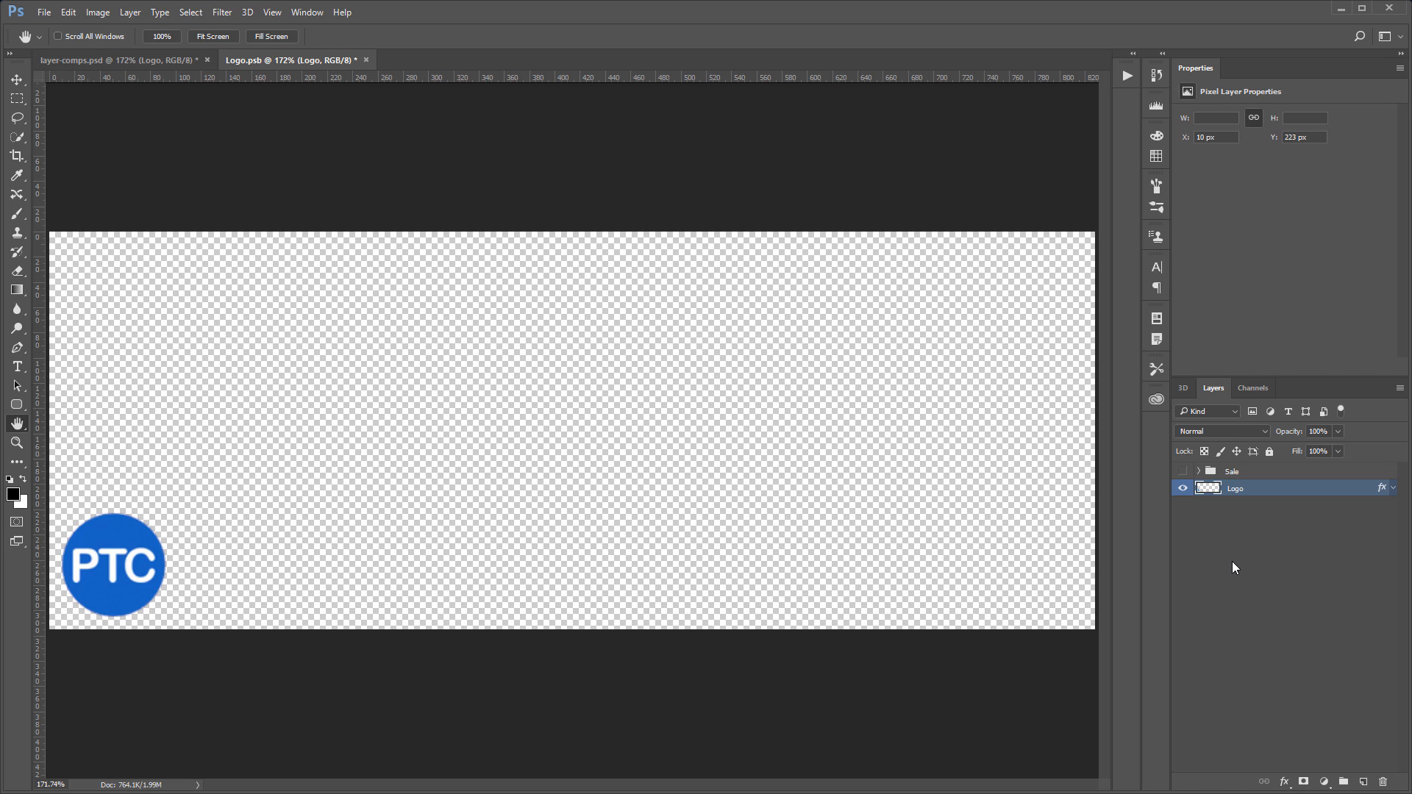
{"action": "mouse_move", "coordinate": [314, 18]}
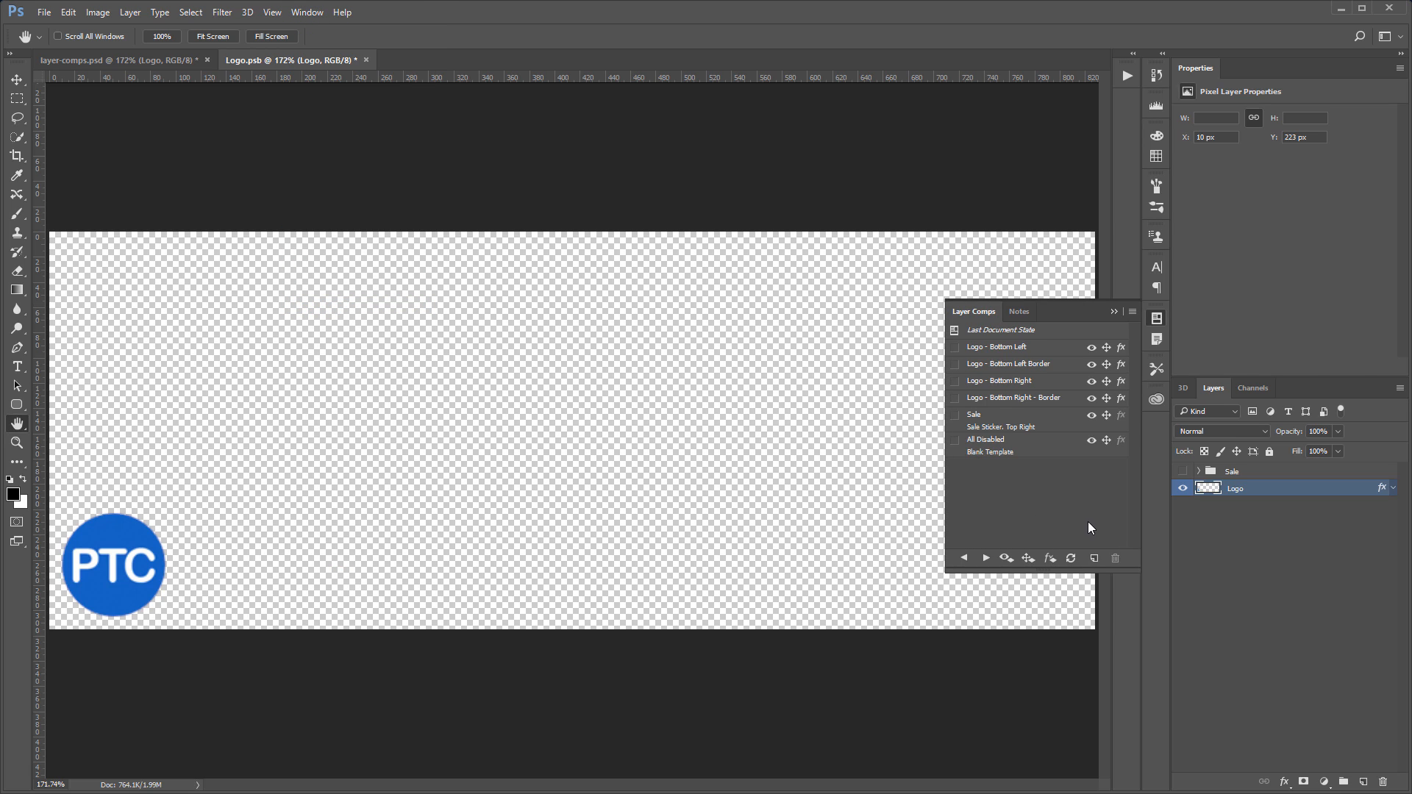
Move the PTC logo to the centre of the logo canvas and select the Logo layer
{"action": "left_click", "coordinate": [16, 79]}
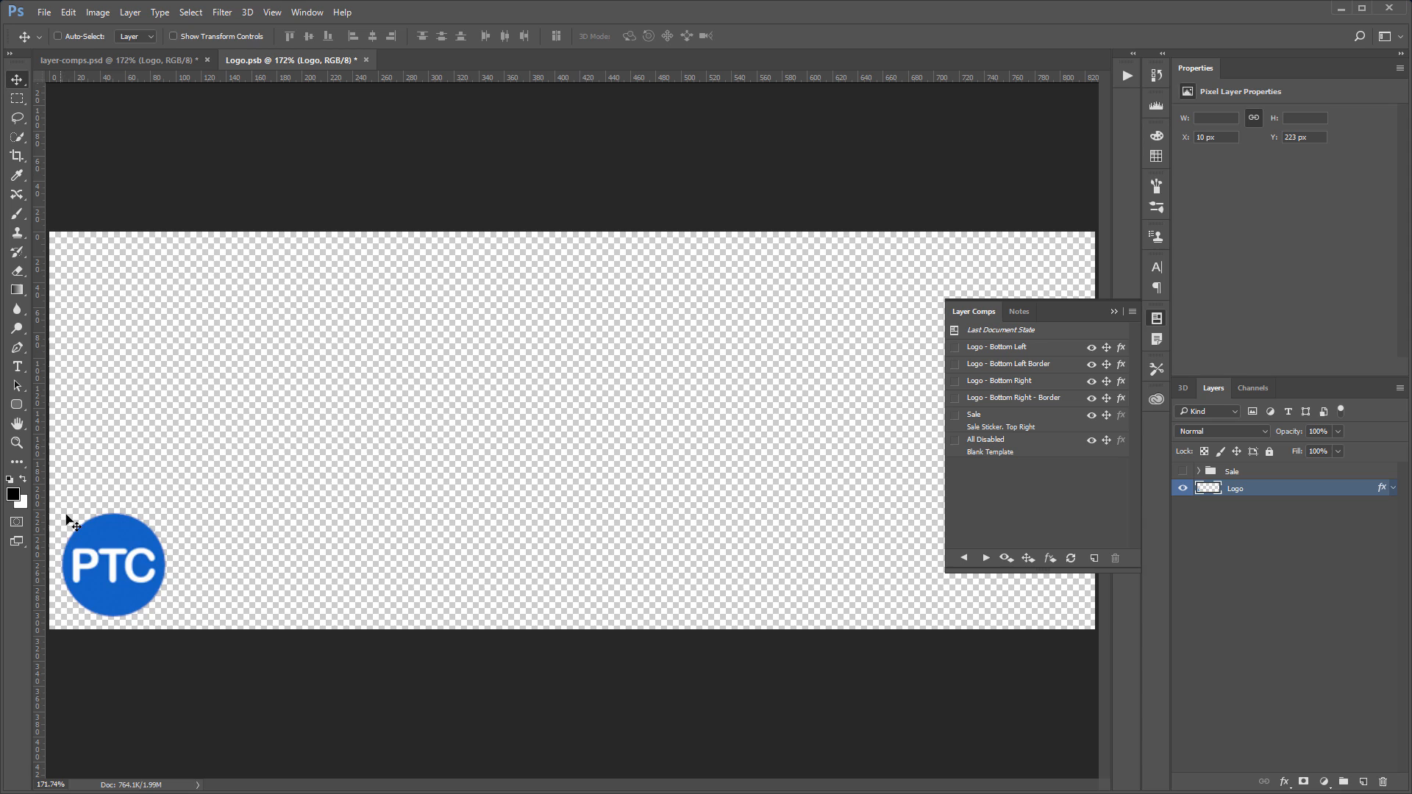
{"action": "left_click_drag", "start_coordinate": [113, 565], "coordinate": [593, 347]}
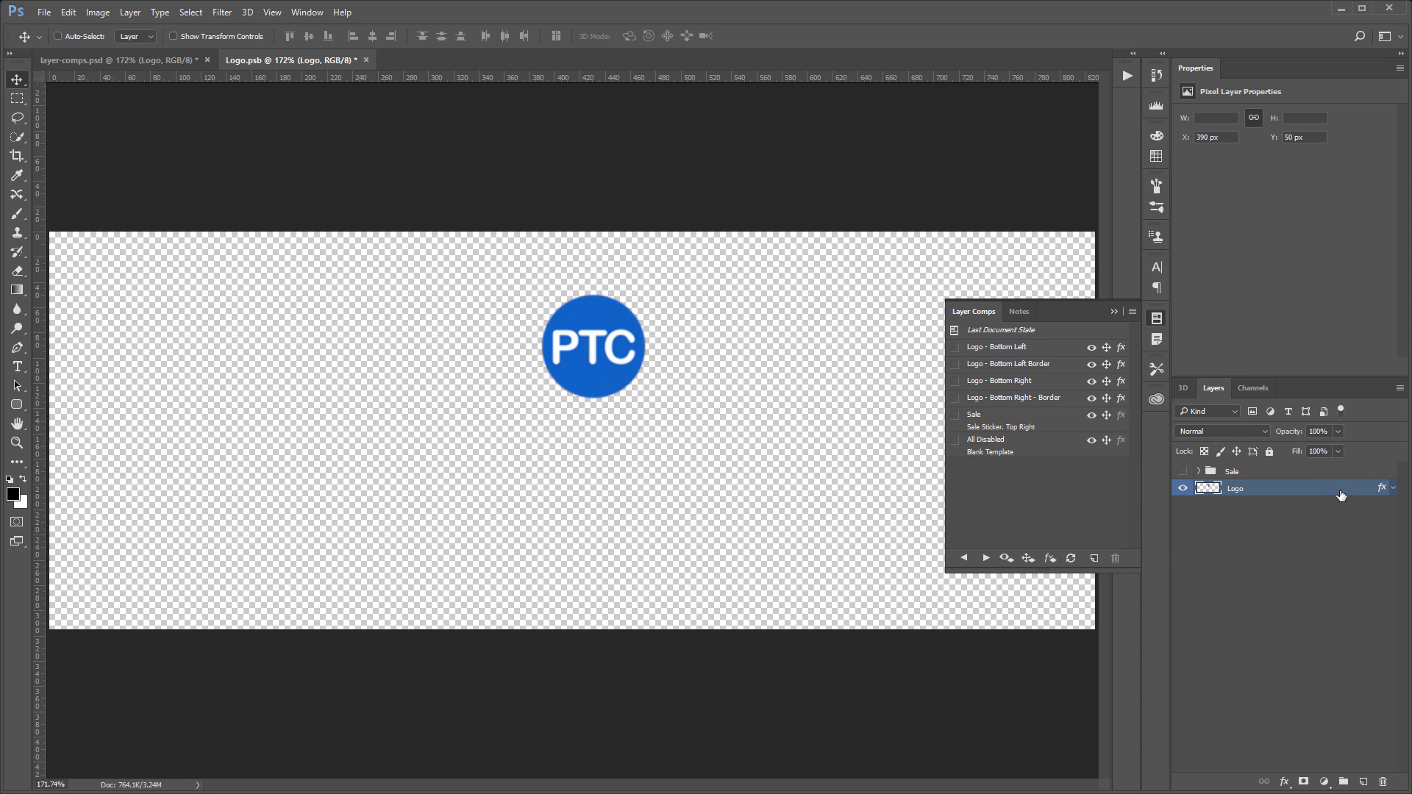
{"action": "left_click", "coordinate": [1318, 431]}
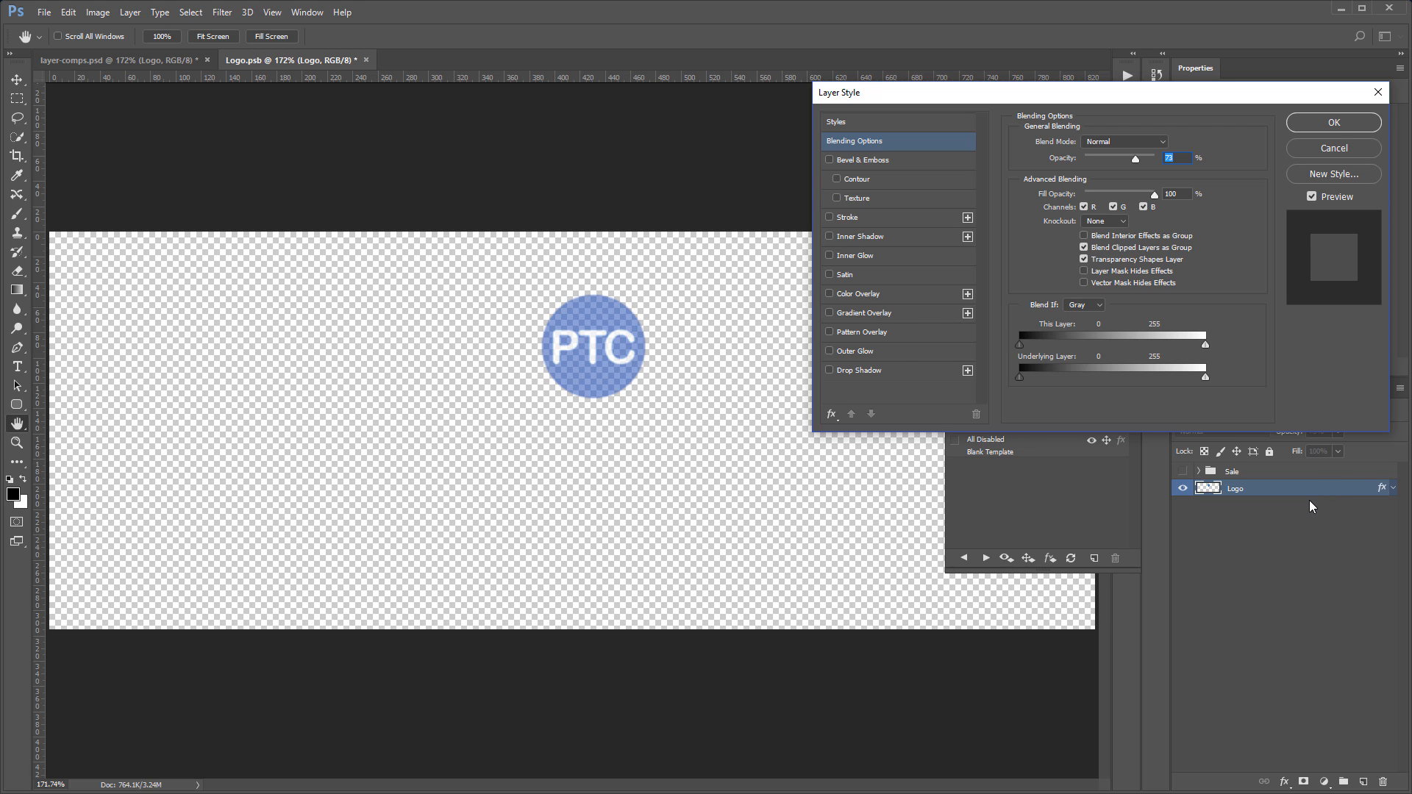
Give the faded PTC logo a fully opaque drop shadow and confirm the Layer Style
{"action": "left_click", "coordinate": [859, 371]}
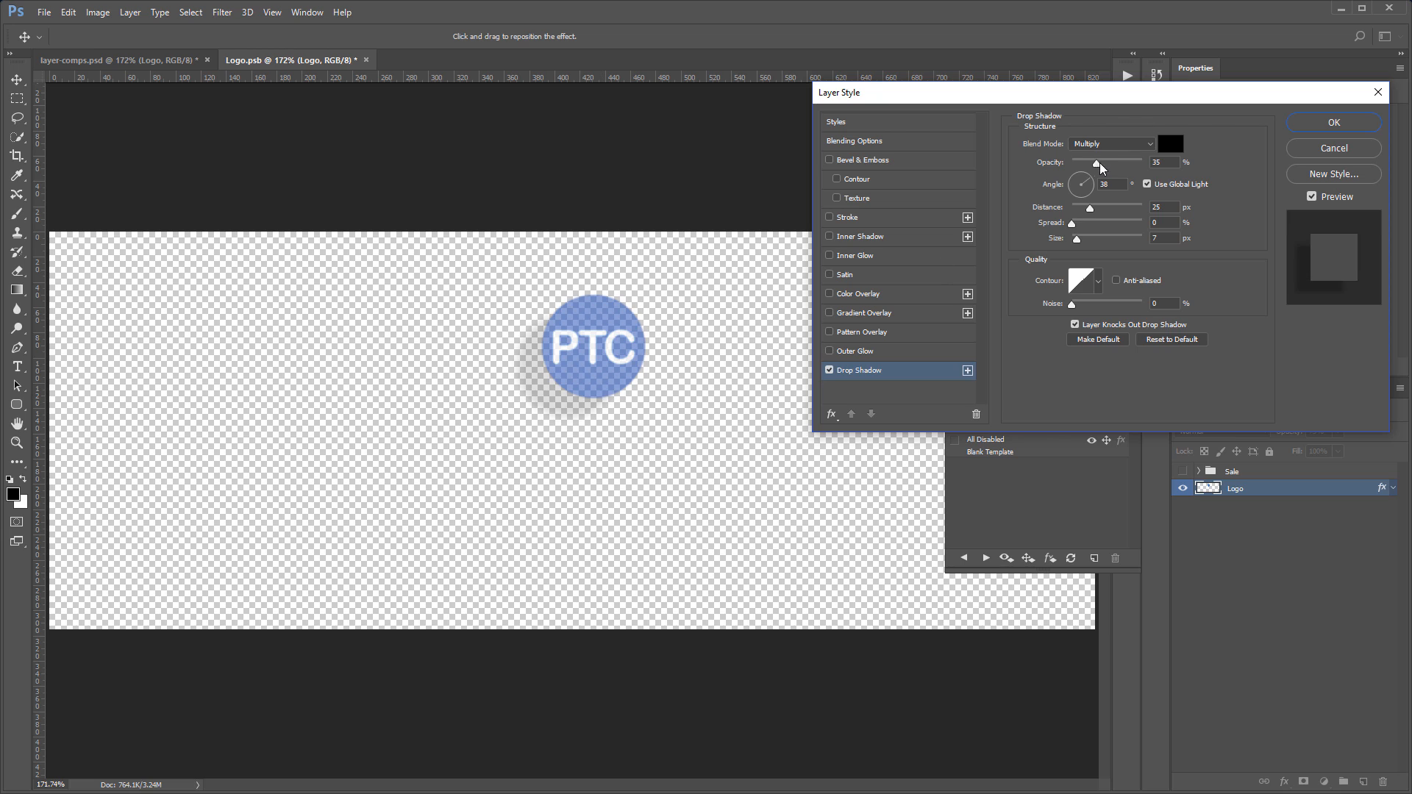
{"action": "left_click_drag", "start_coordinate": [1097, 162], "coordinate": [1141, 162]}
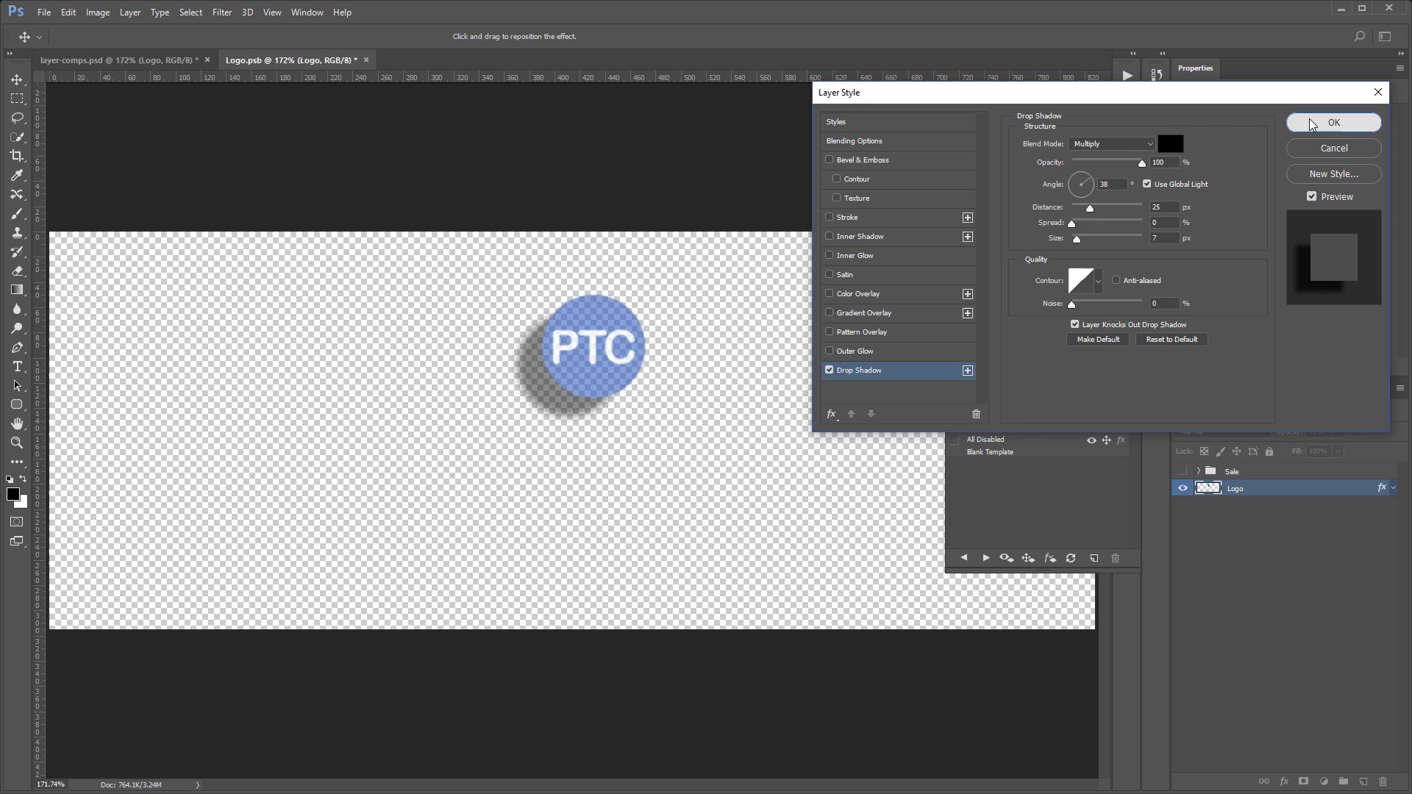
{"action": "left_click", "coordinate": [1334, 122]}
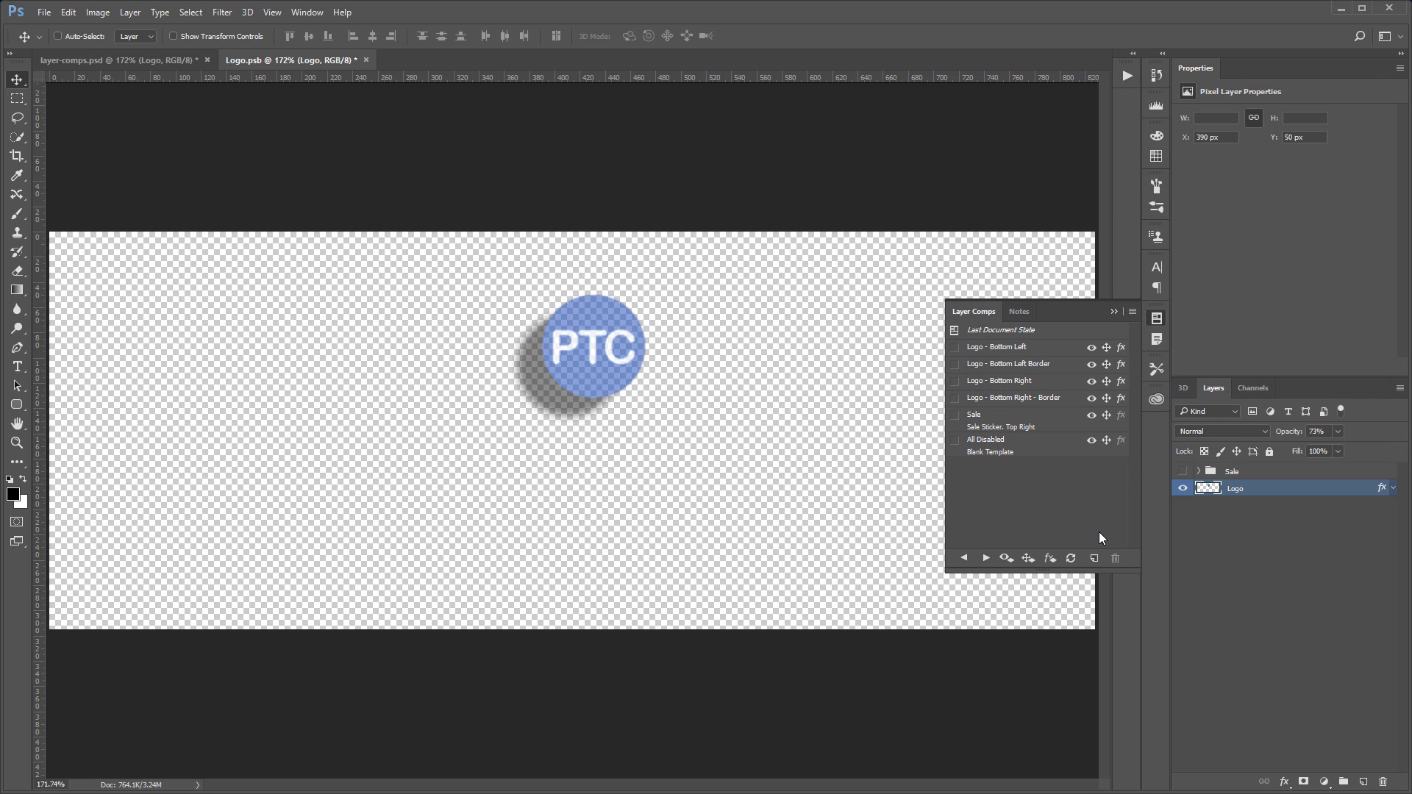
{"action": "left_click", "coordinate": [1093, 559]}
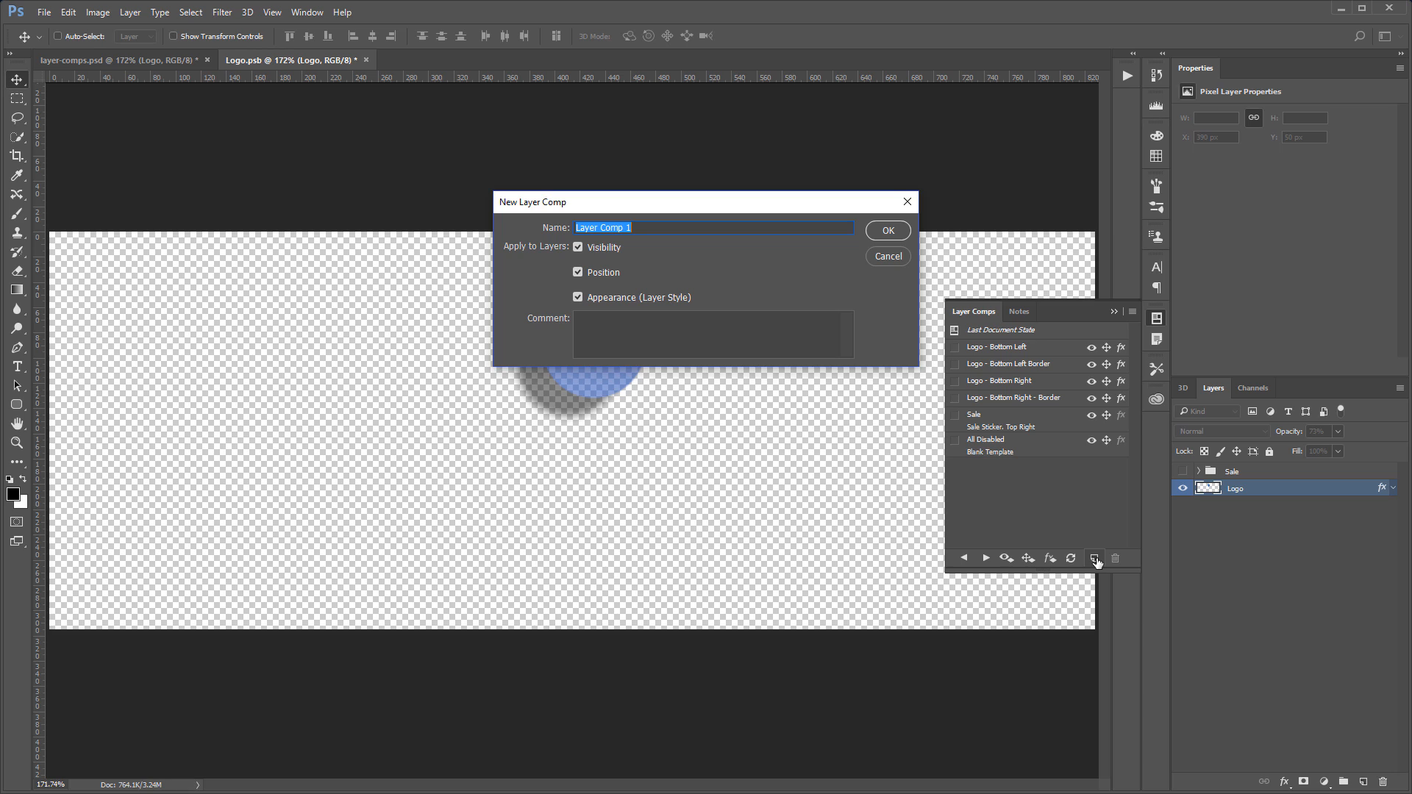
Create a new layer comp named Tutorial capturing the shadowed logo state
{"action": "type", "text": "Tutorial"}
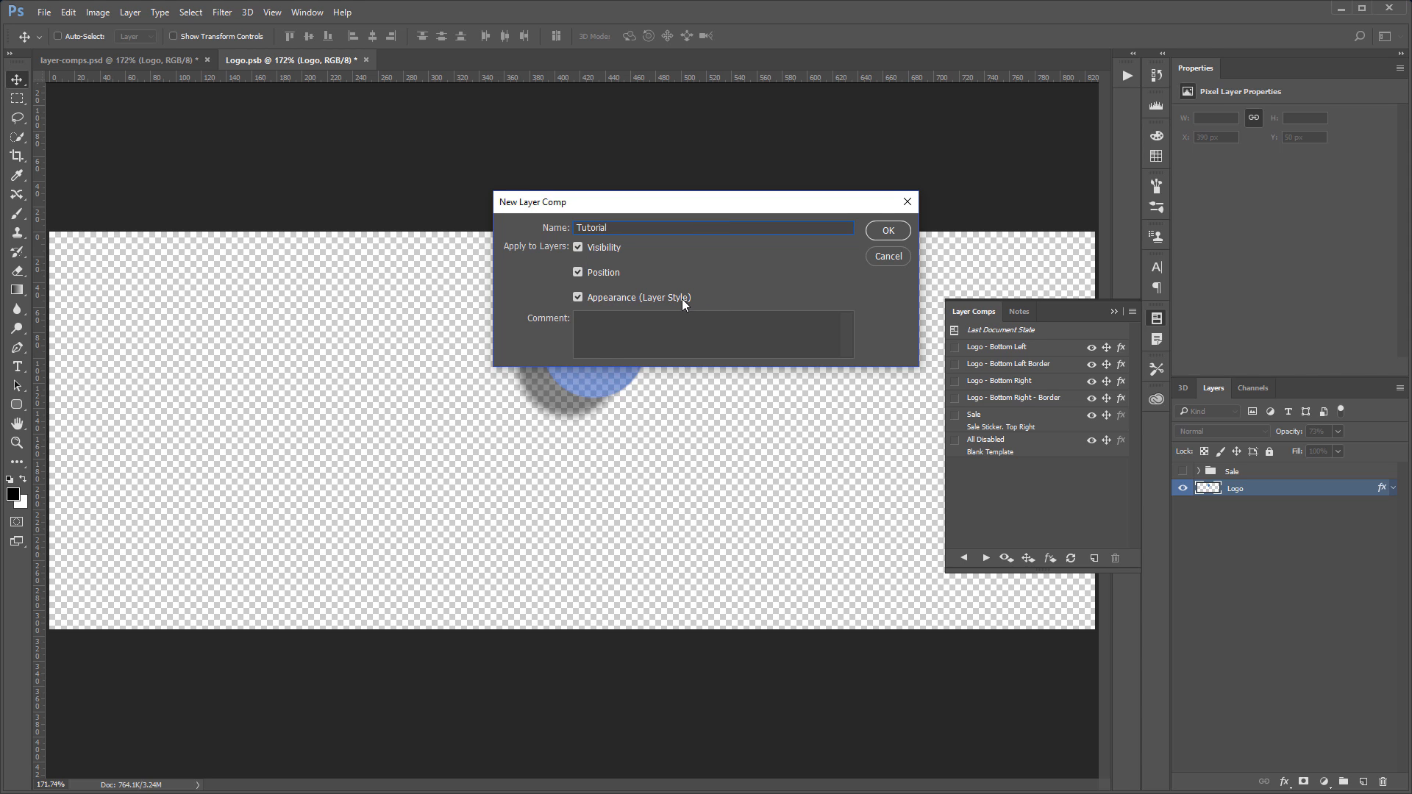
{"action": "left_click", "coordinate": [886, 229]}
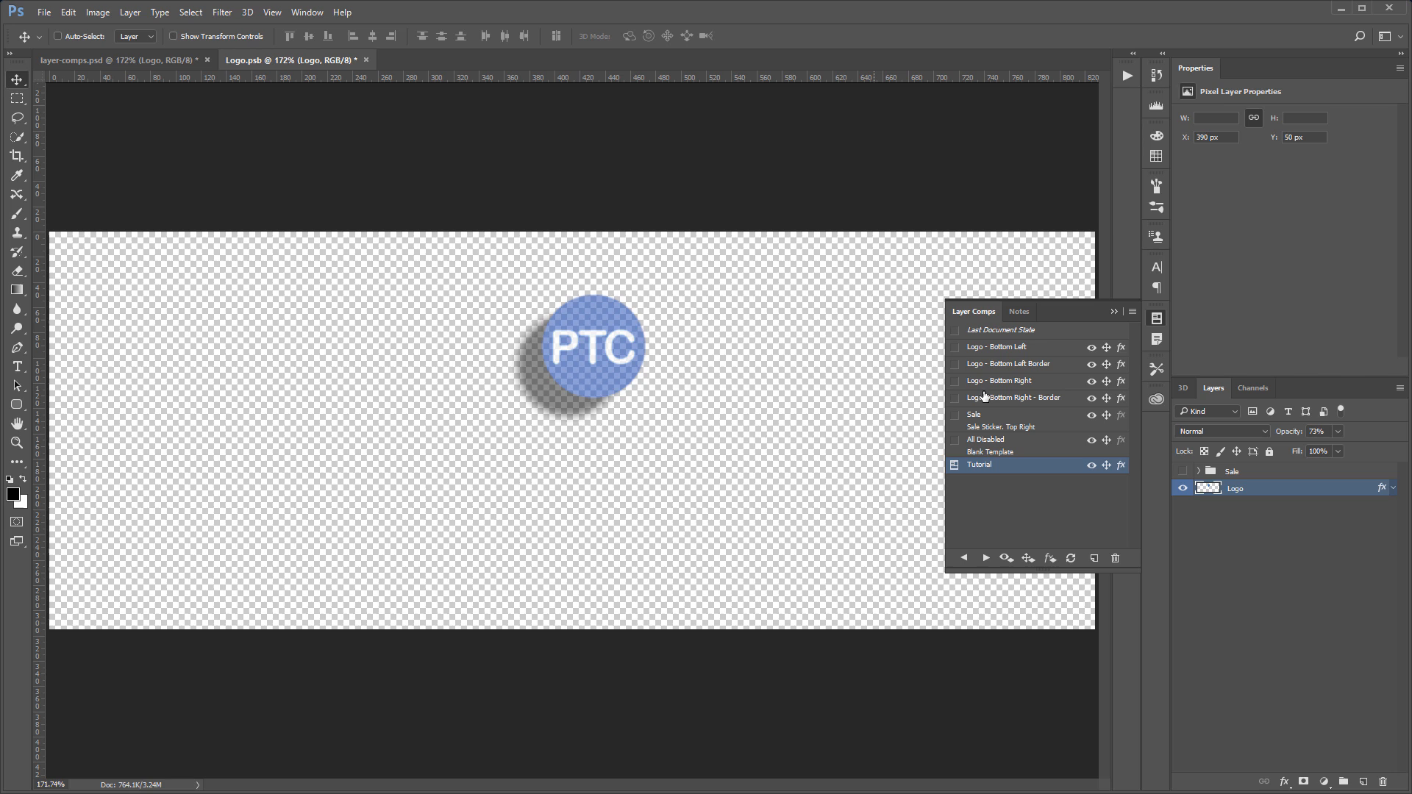
{"action": "mouse_move", "coordinate": [997, 357]}
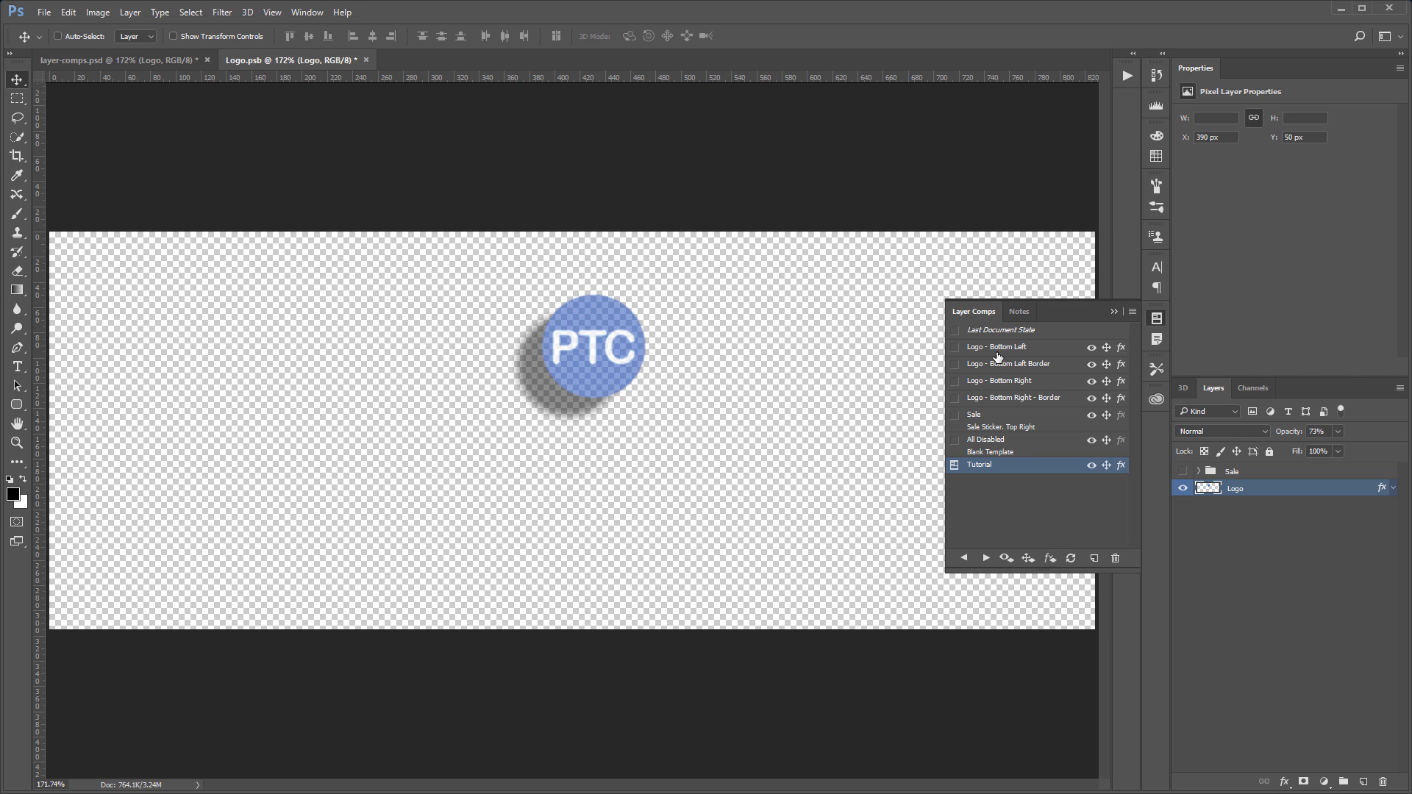
Apply Bottom Left, Bottom Left Border, Bottom Right, Sale, Tutorial, then All Disabled comps in turn
{"action": "left_click", "coordinate": [997, 347]}
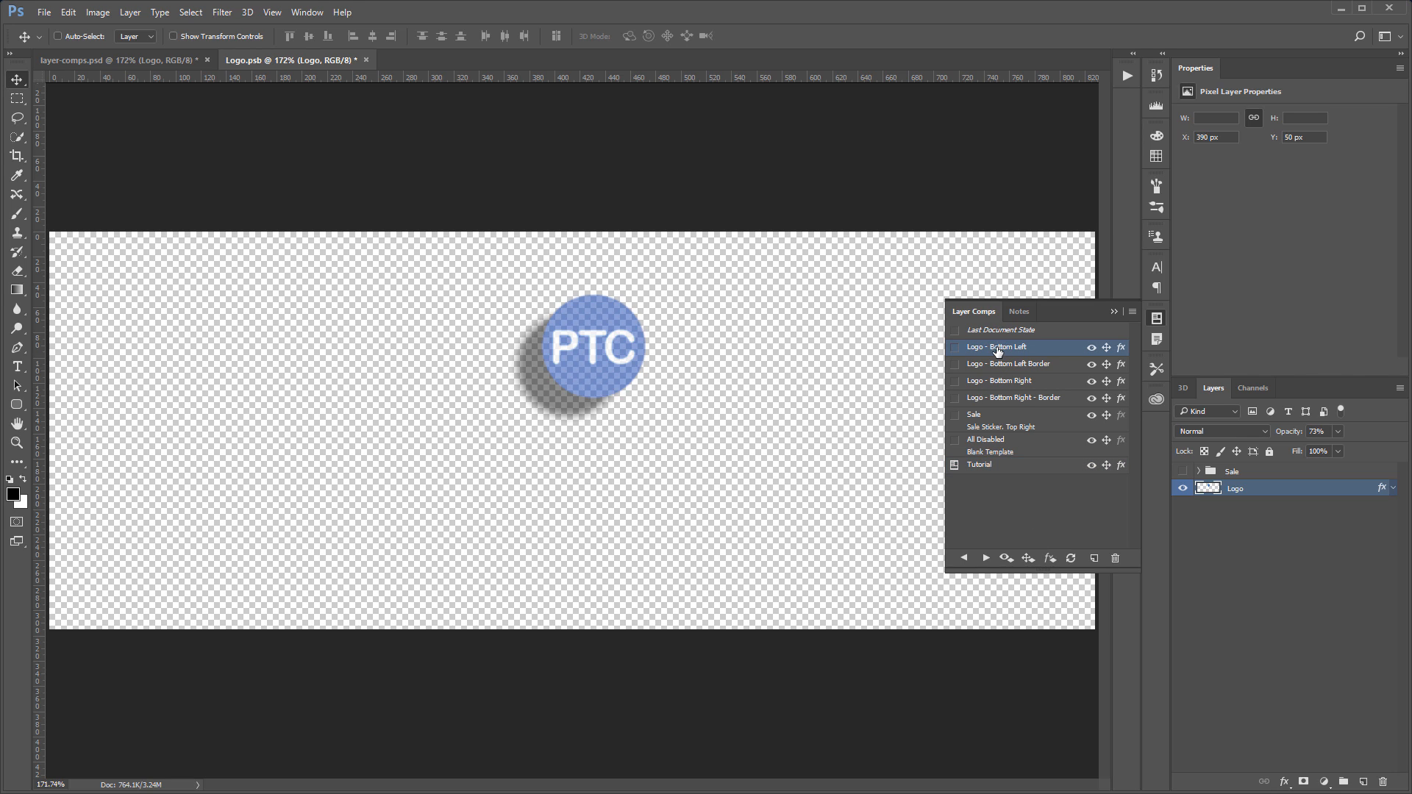
{"action": "left_click", "coordinate": [956, 350]}
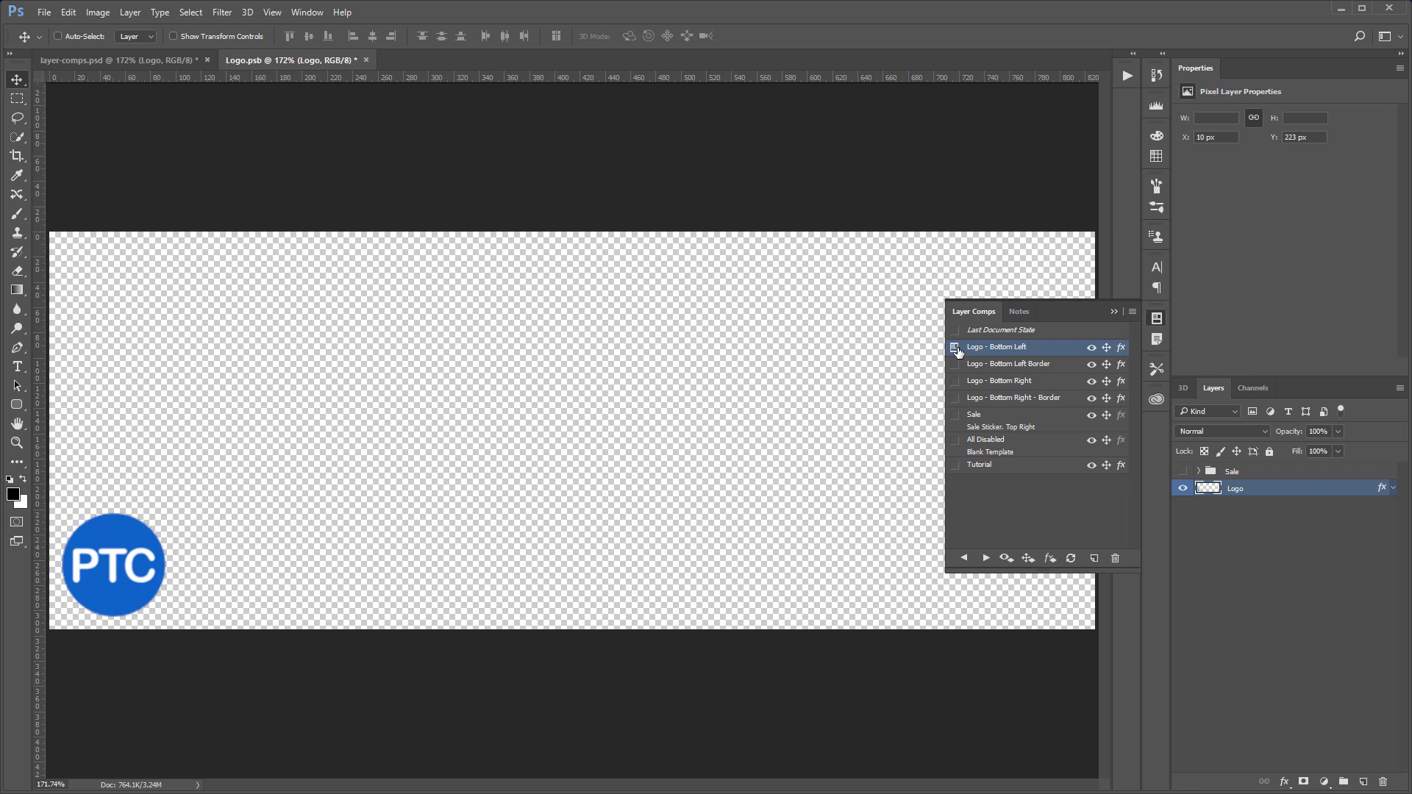
{"action": "left_click", "coordinate": [1009, 364]}
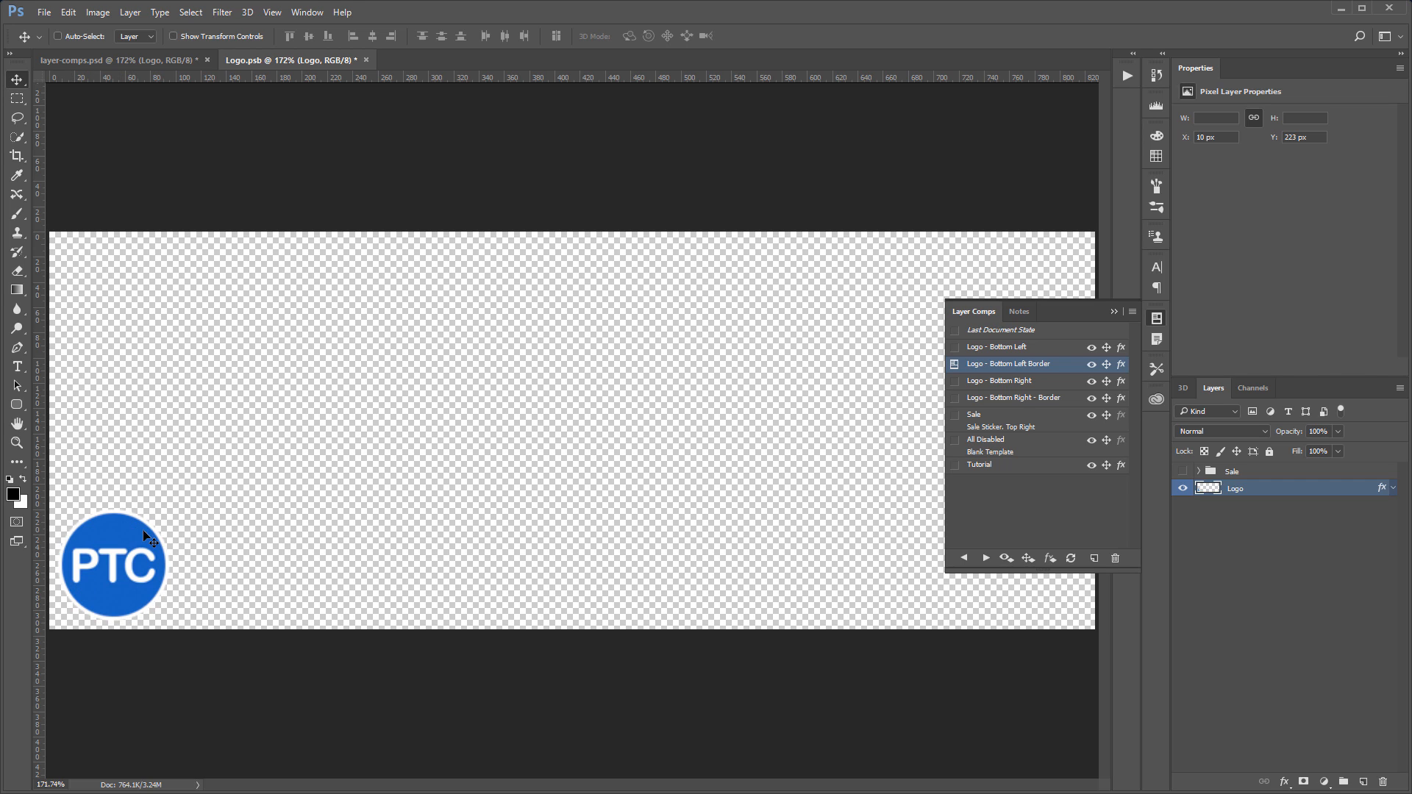
{"action": "left_click", "coordinate": [999, 380]}
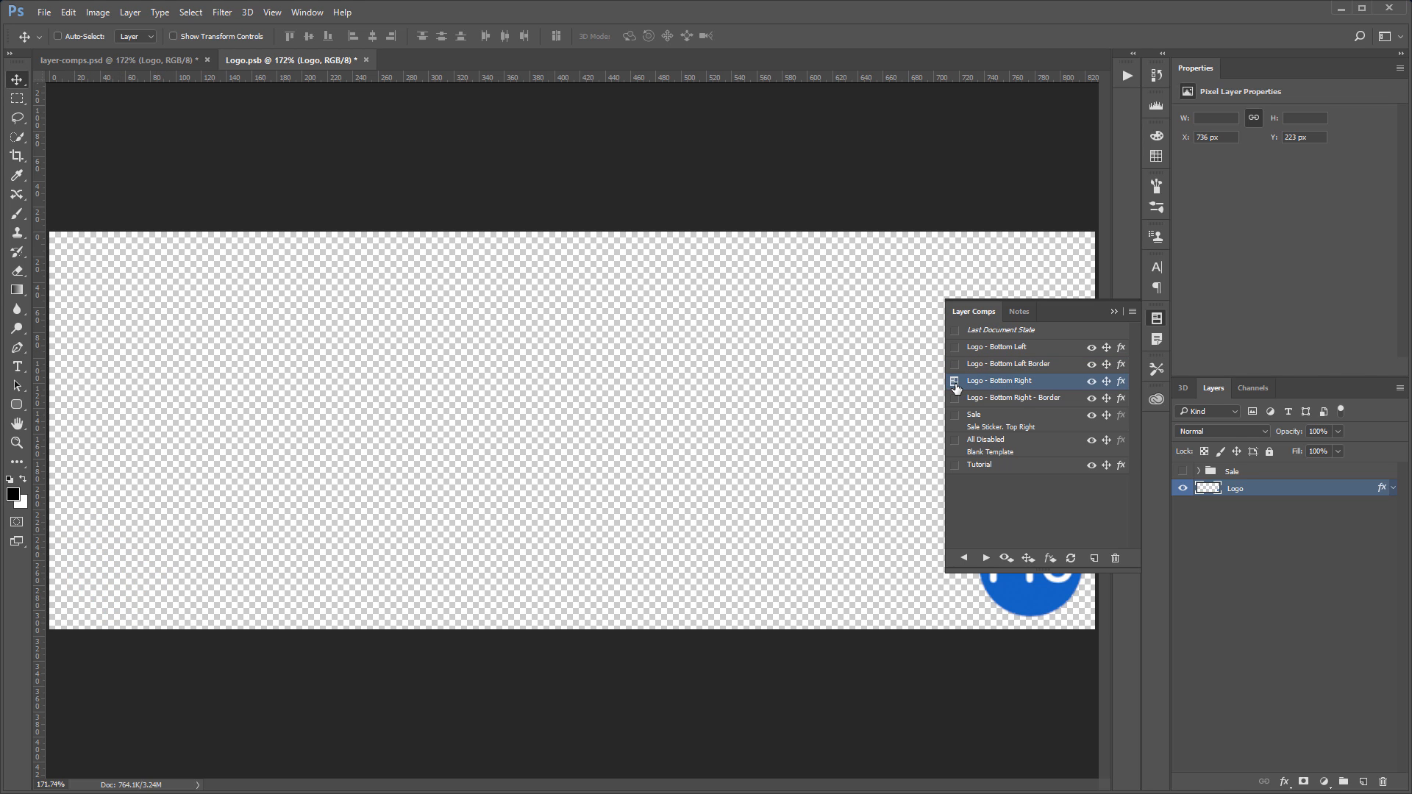
{"action": "left_click", "coordinate": [974, 415]}
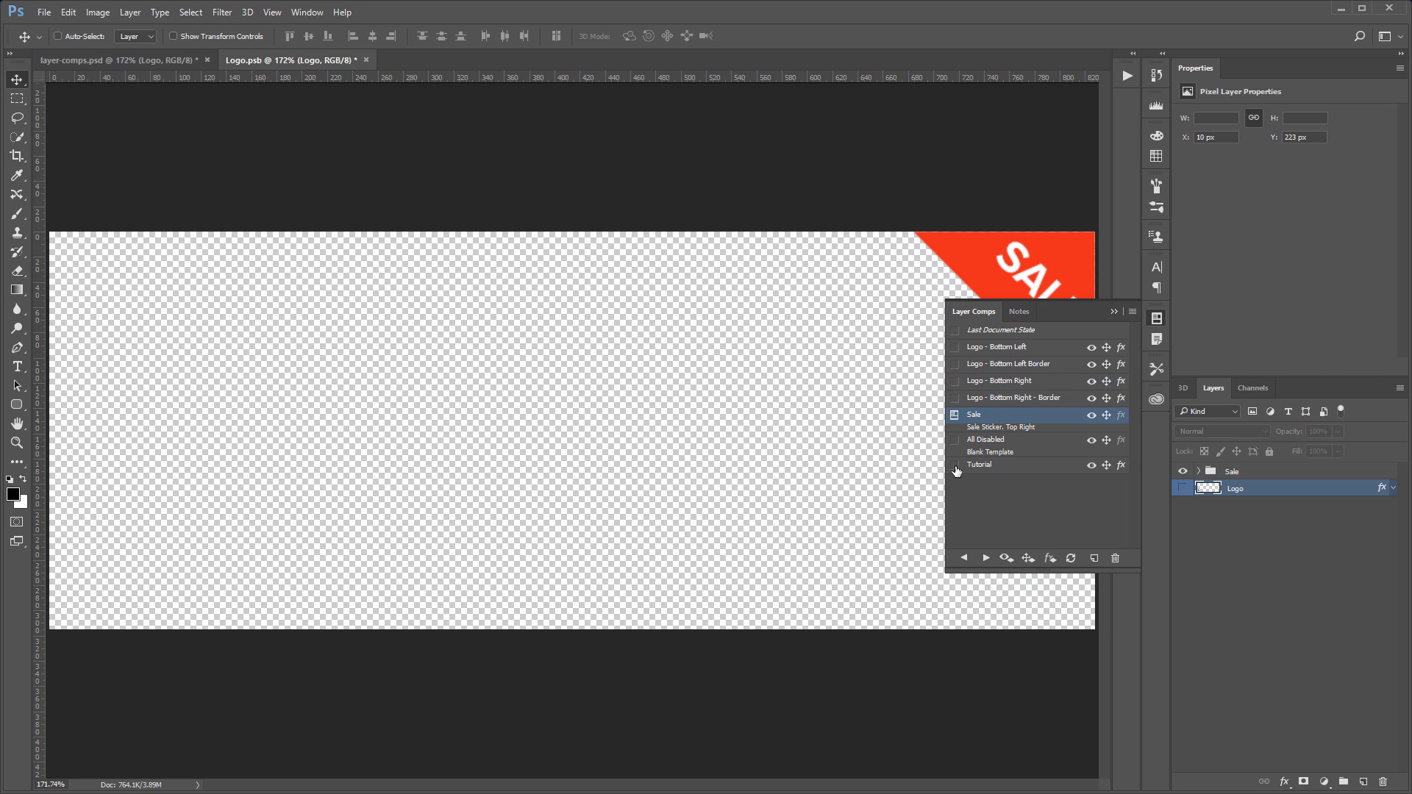
{"action": "left_click", "coordinate": [955, 465]}
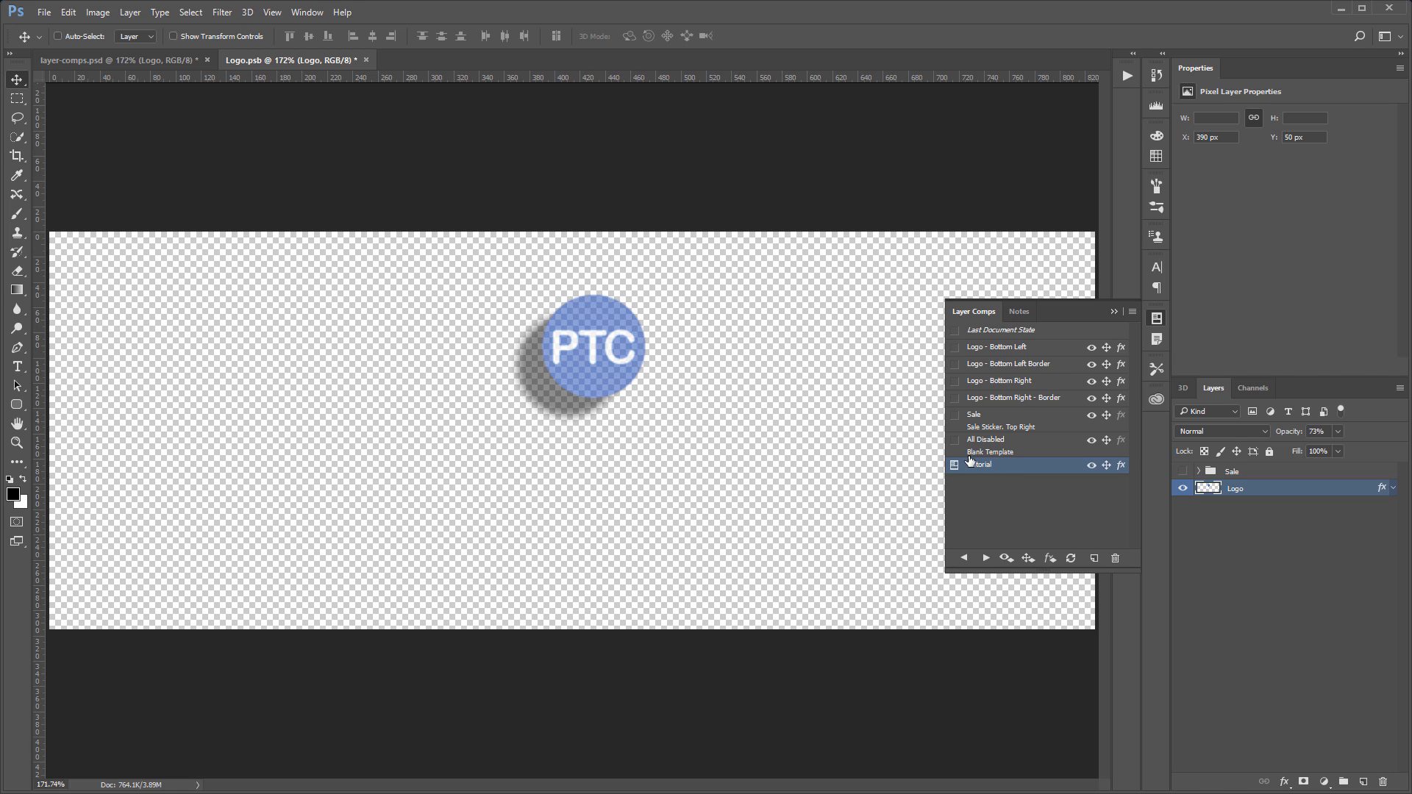
{"action": "left_click", "coordinate": [986, 440]}
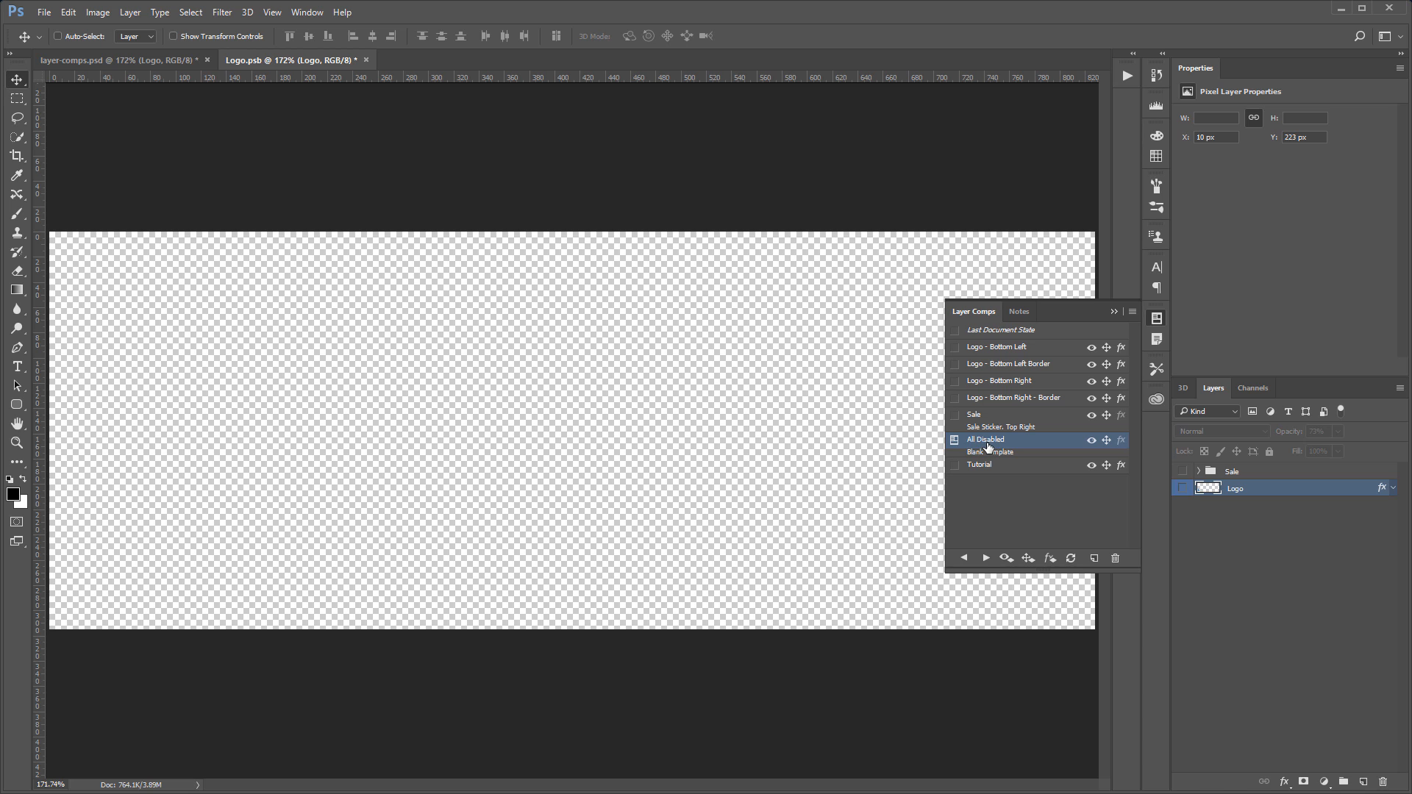
{"action": "mouse_move", "coordinate": [1254, 555]}
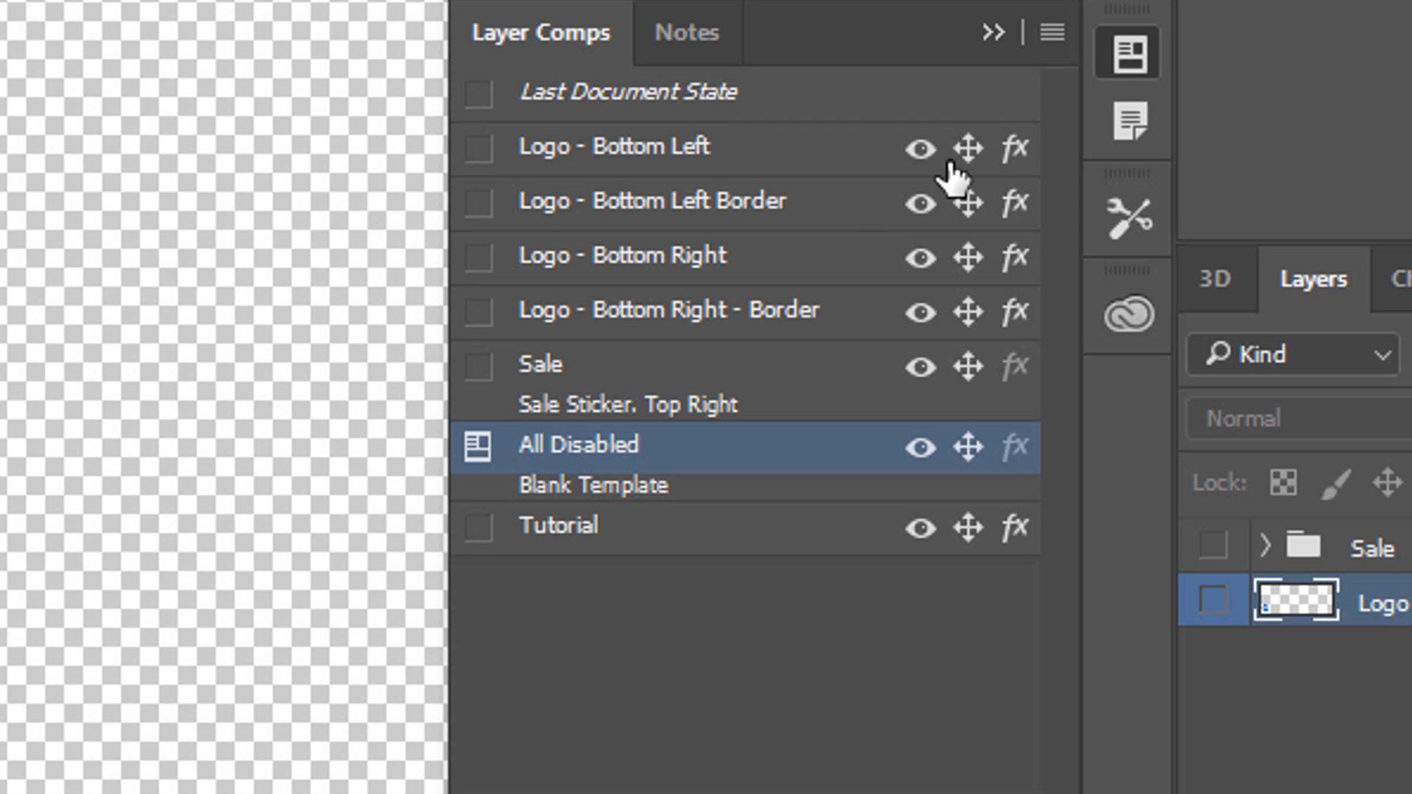
{"action": "mouse_move", "coordinate": [1009, 144]}
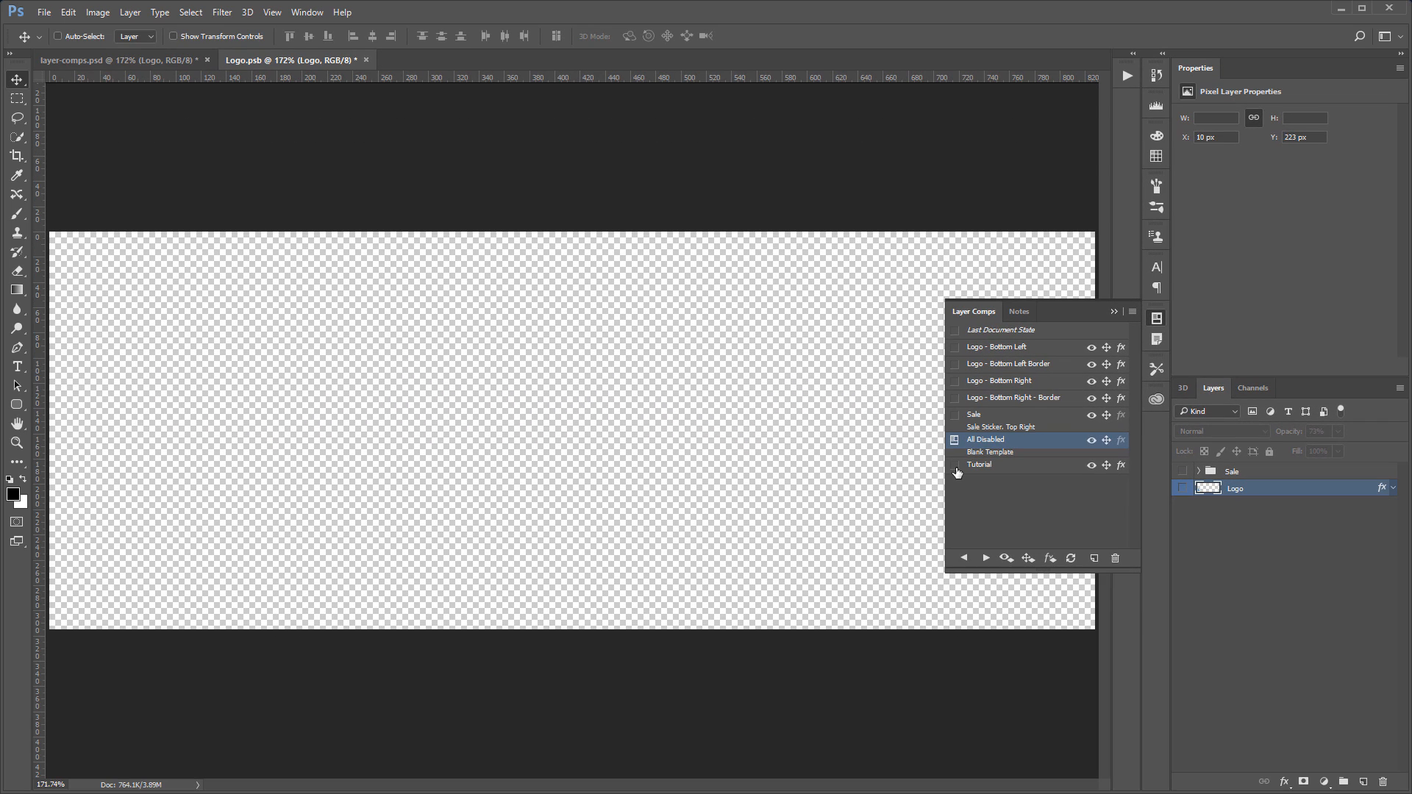
Apply the Tutorial comp, then All Disabled, before closing Logo.psb
{"action": "left_click", "coordinate": [980, 463]}
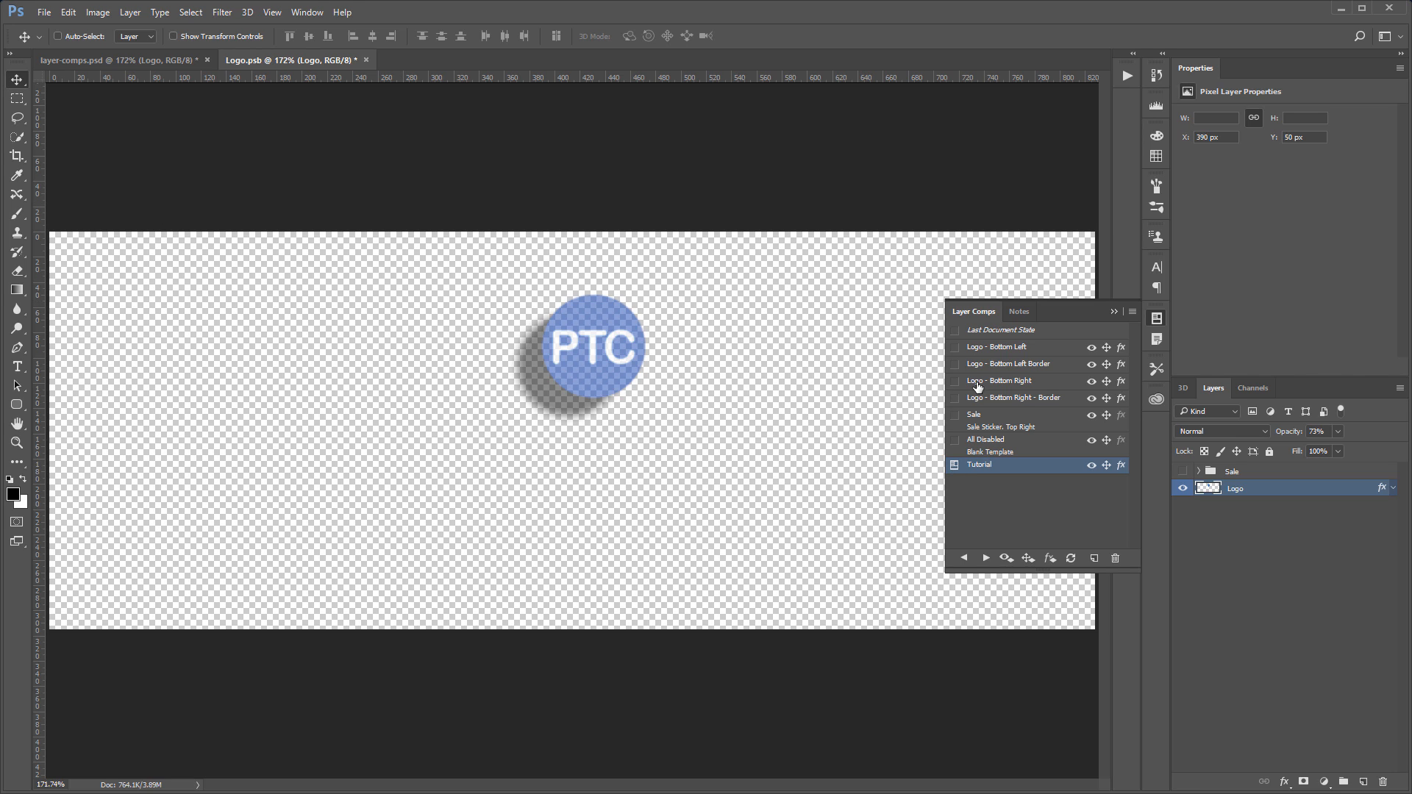
{"action": "left_click", "coordinate": [986, 440]}
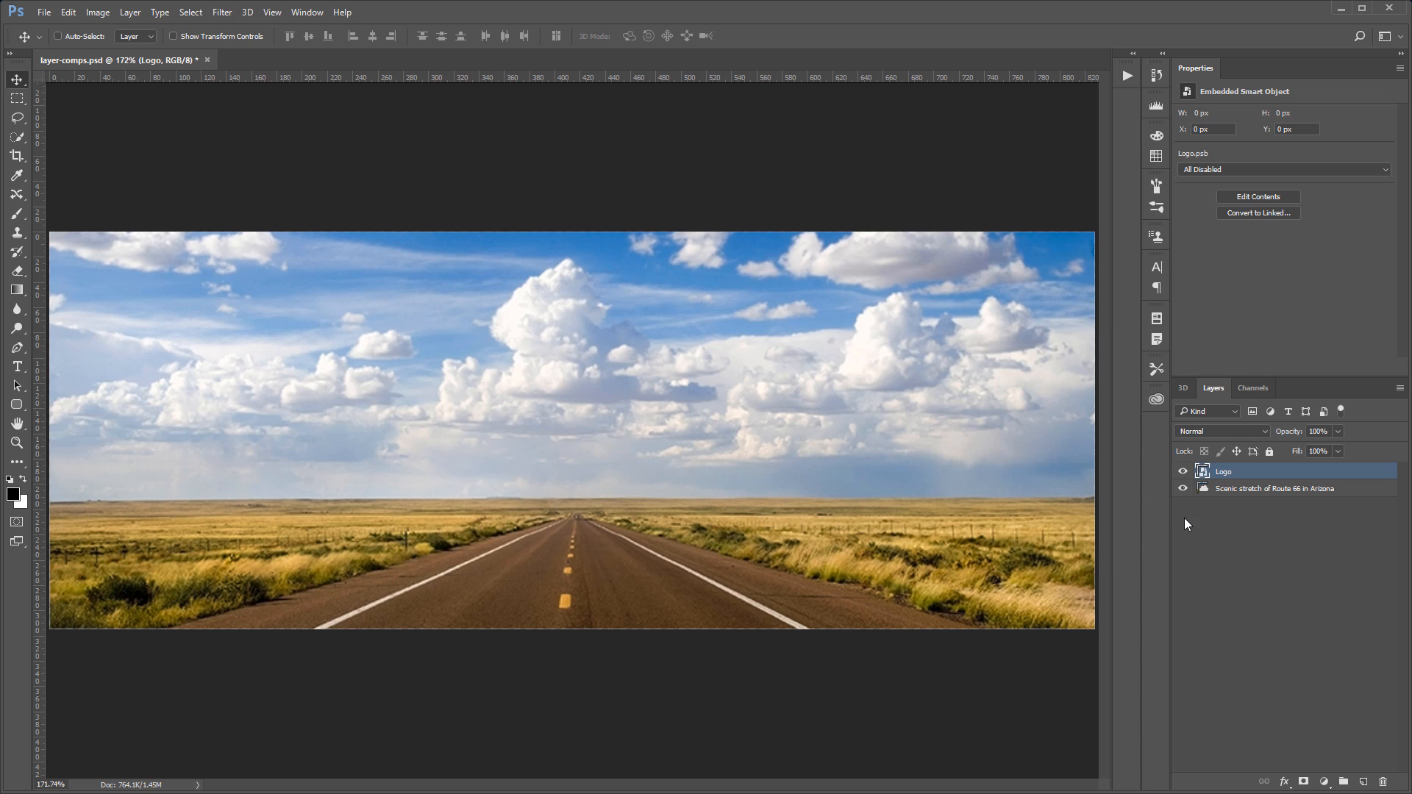
Switch the Logo smart object to its Tutorial comp, the faded, shadowed logo over the sky
{"action": "left_click", "coordinate": [1283, 169]}
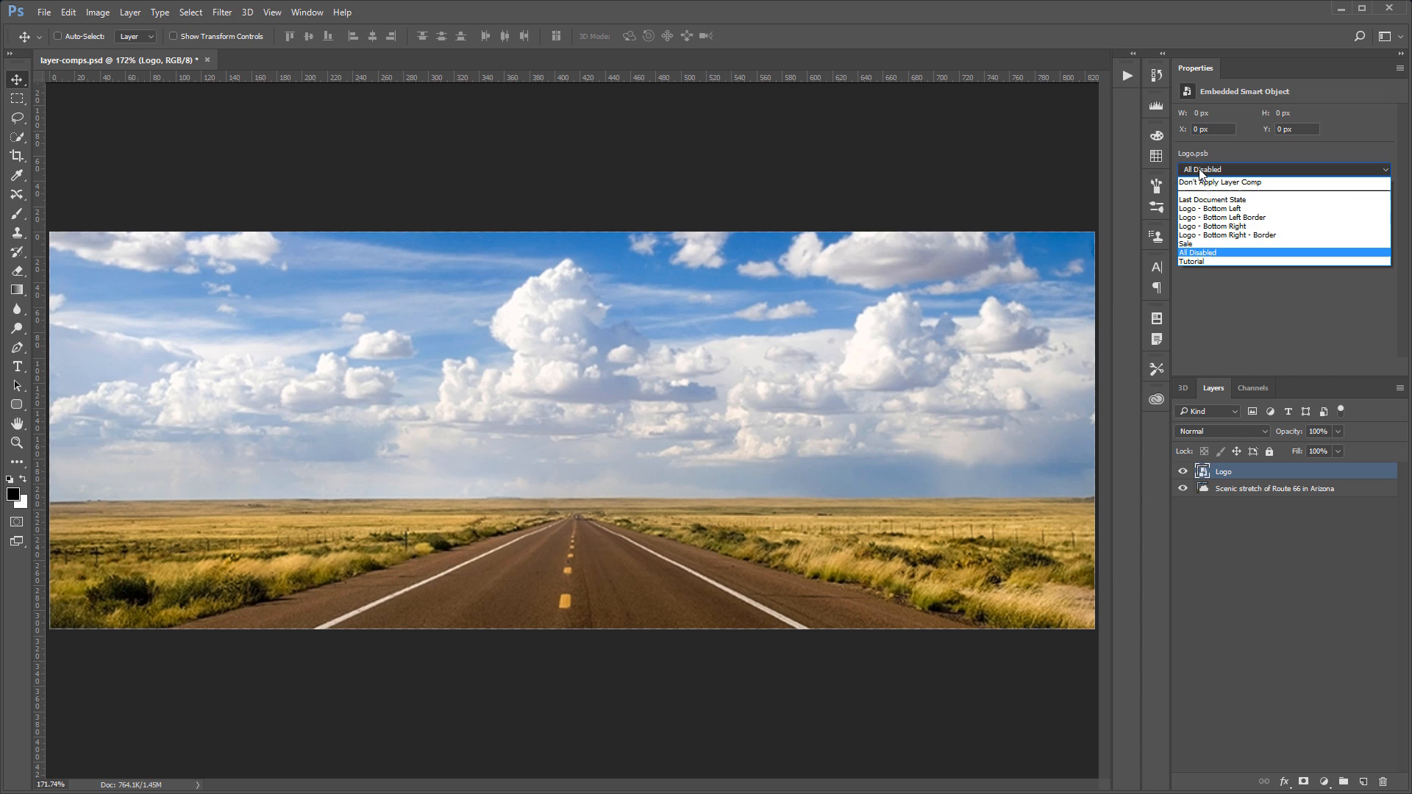
{"action": "mouse_move", "coordinate": [1206, 262]}
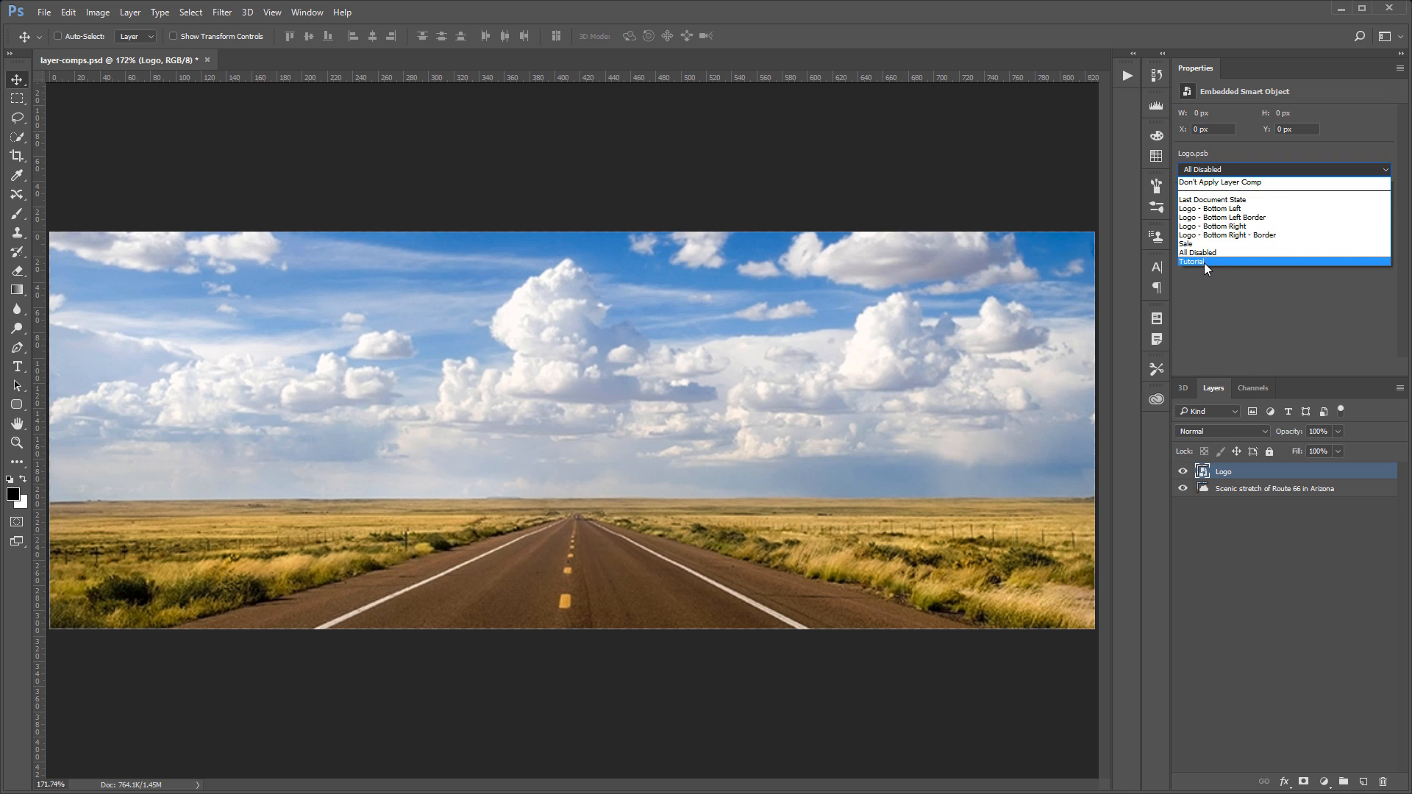
{"action": "left_click", "coordinate": [1192, 262]}
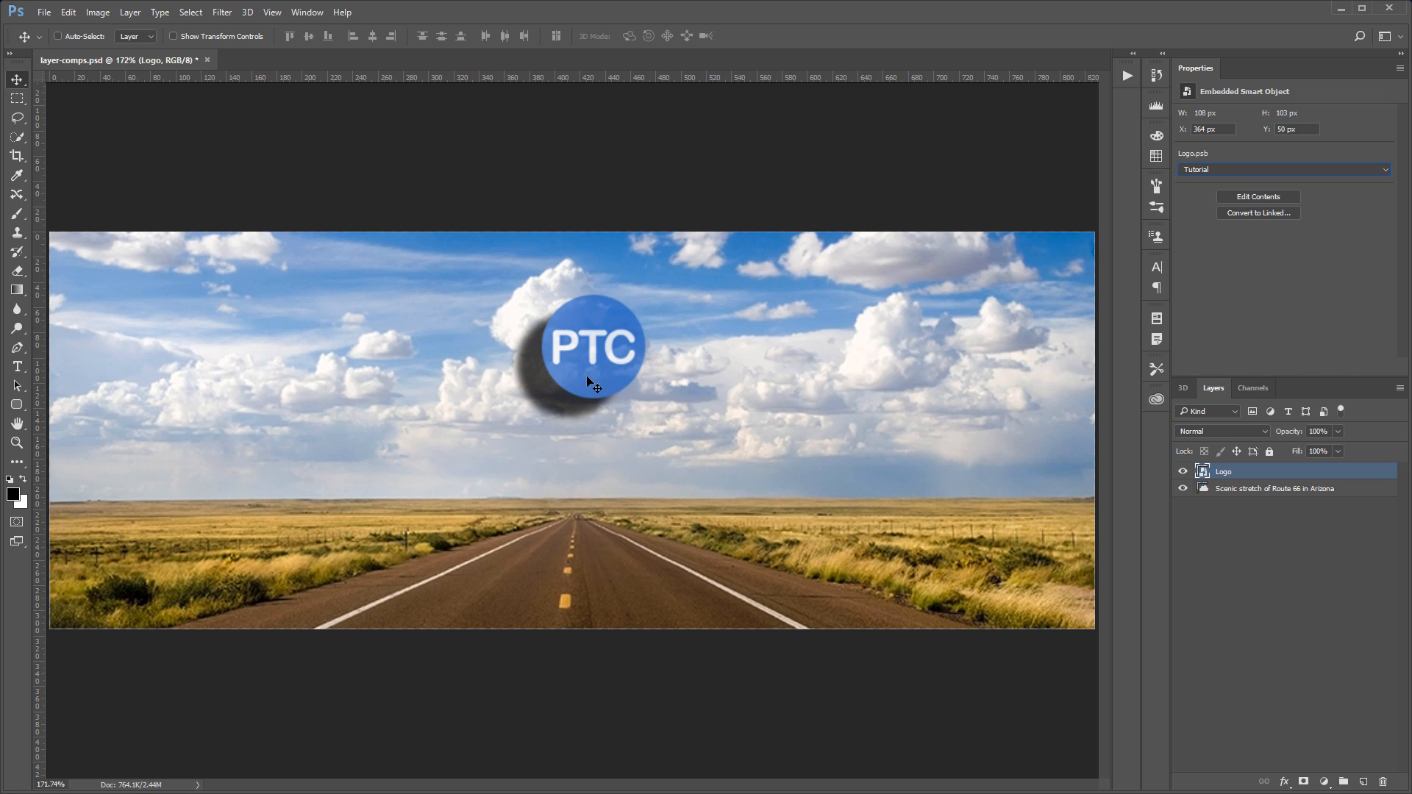
{"action": "mouse_move", "coordinate": [577, 352]}
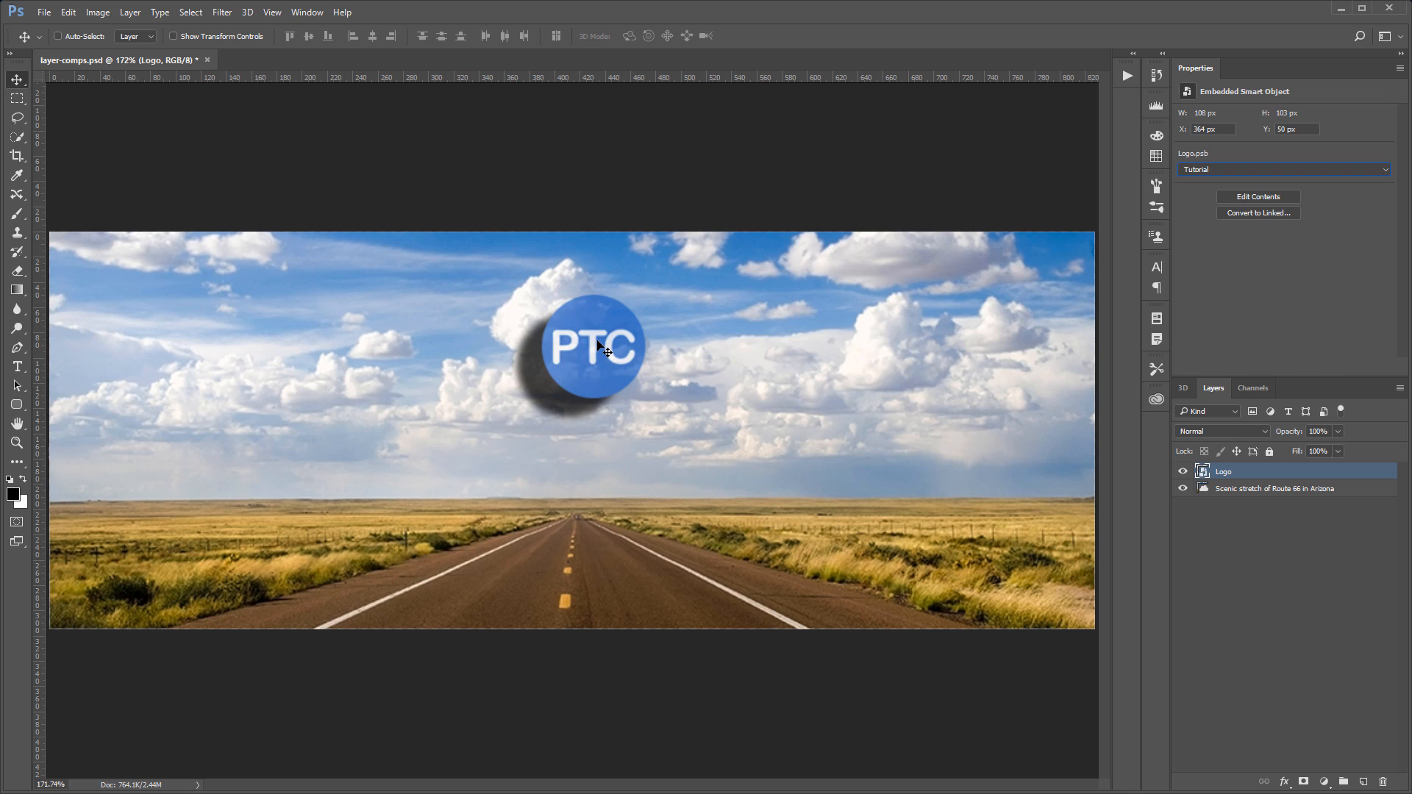
{"action": "mouse_move", "coordinate": [552, 387]}
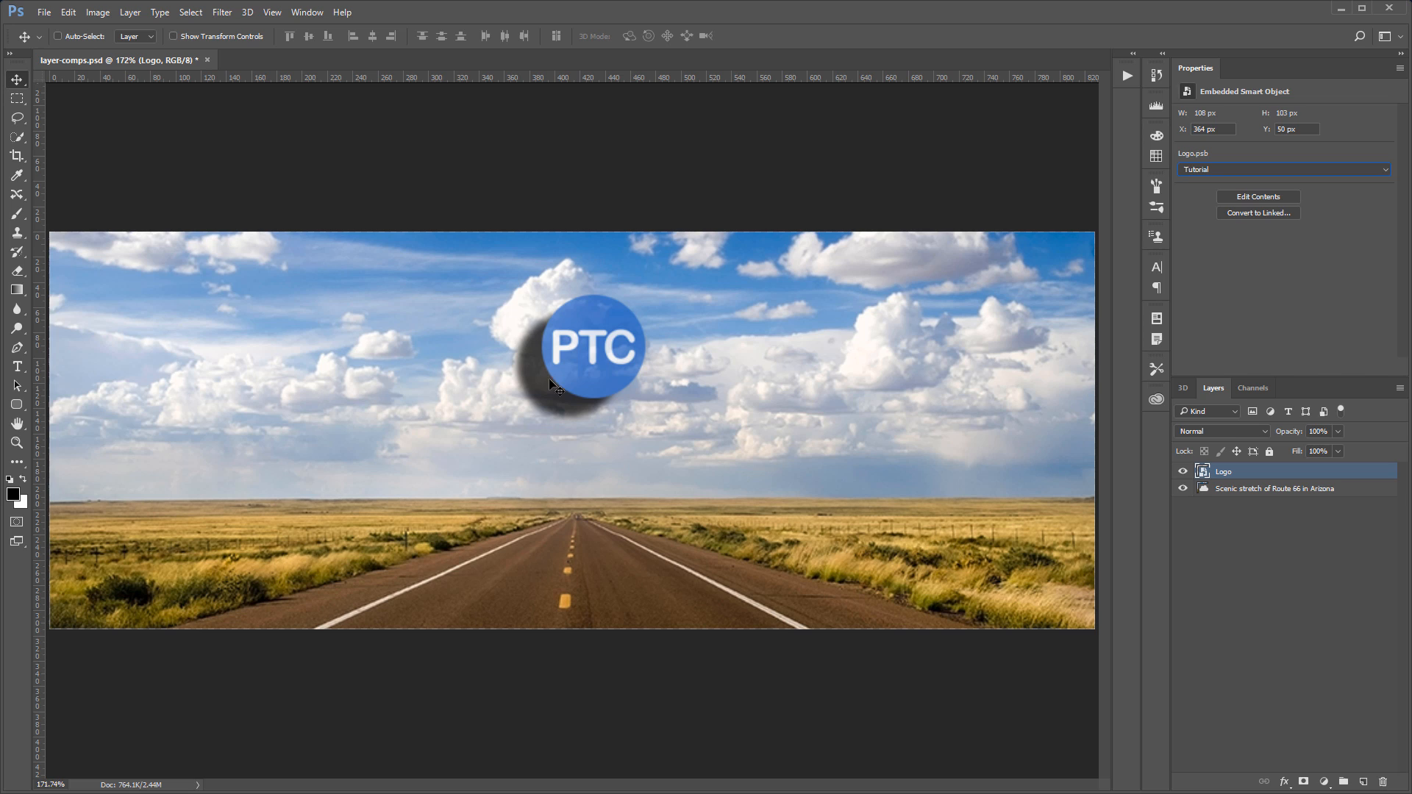
{"action": "mouse_move", "coordinate": [559, 395]}
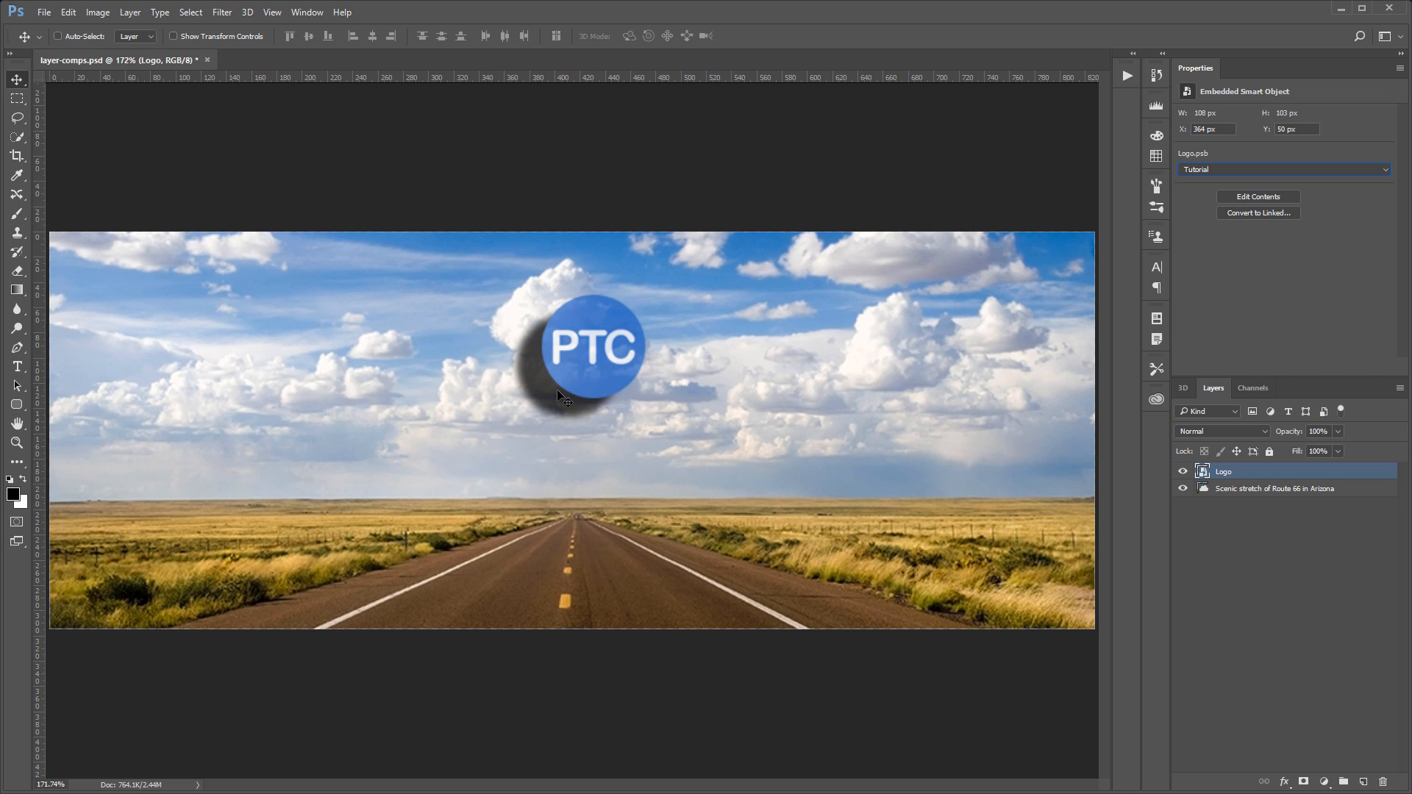
{"action": "mouse_move", "coordinate": [575, 375]}
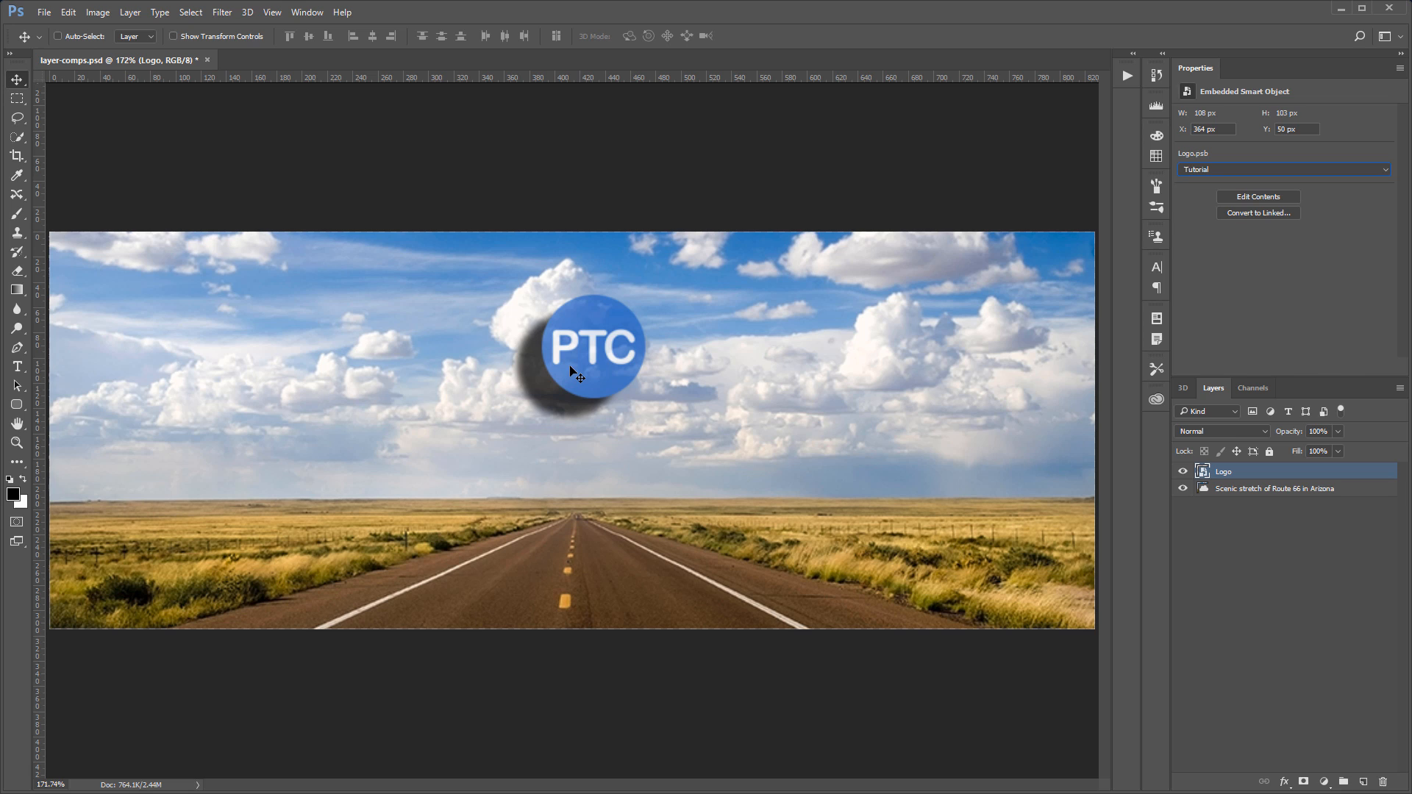
{"action": "mouse_move", "coordinate": [916, 331]}
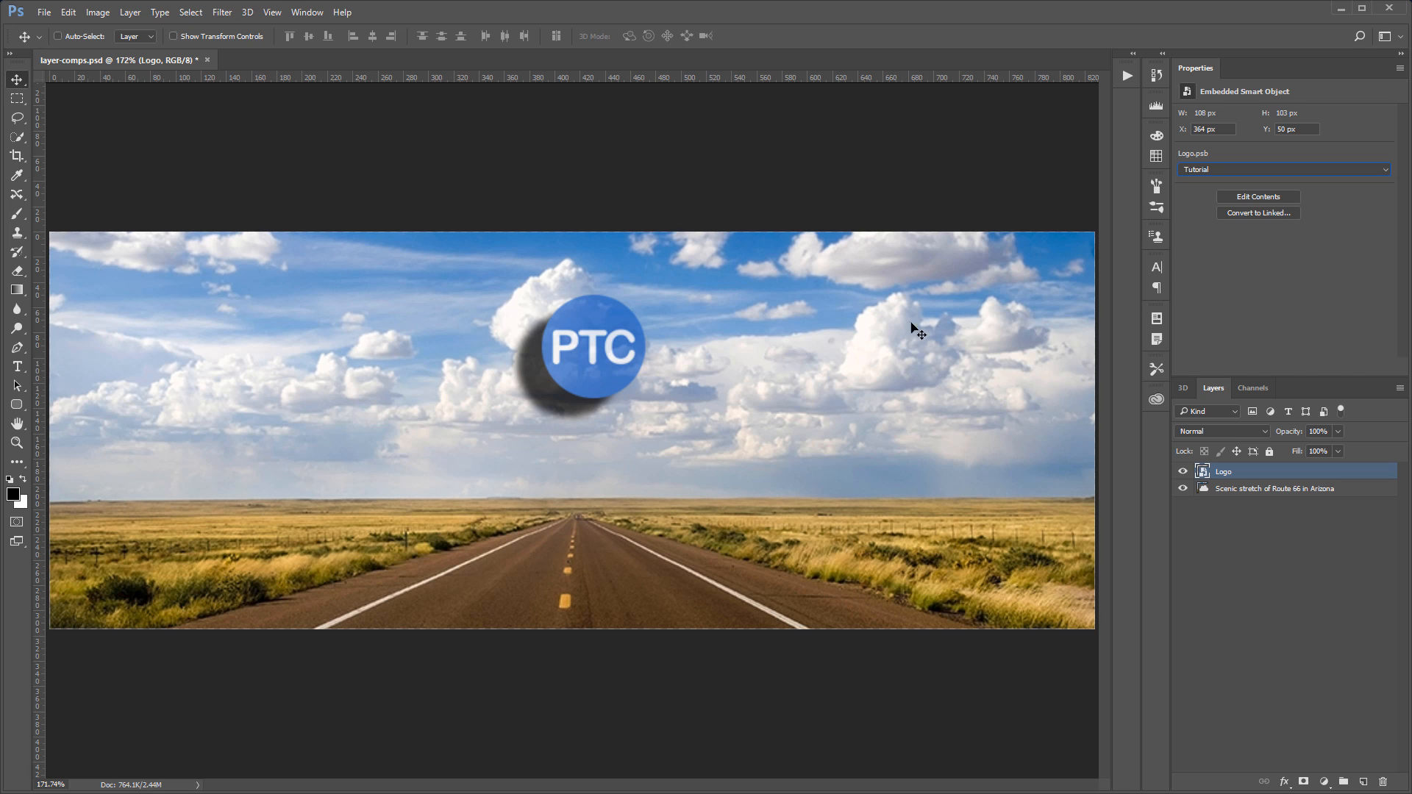
Try the Logo - Bottom Right comp on the banner, then return the logo to the Tutorial comp
{"action": "left_click", "coordinate": [1283, 169]}
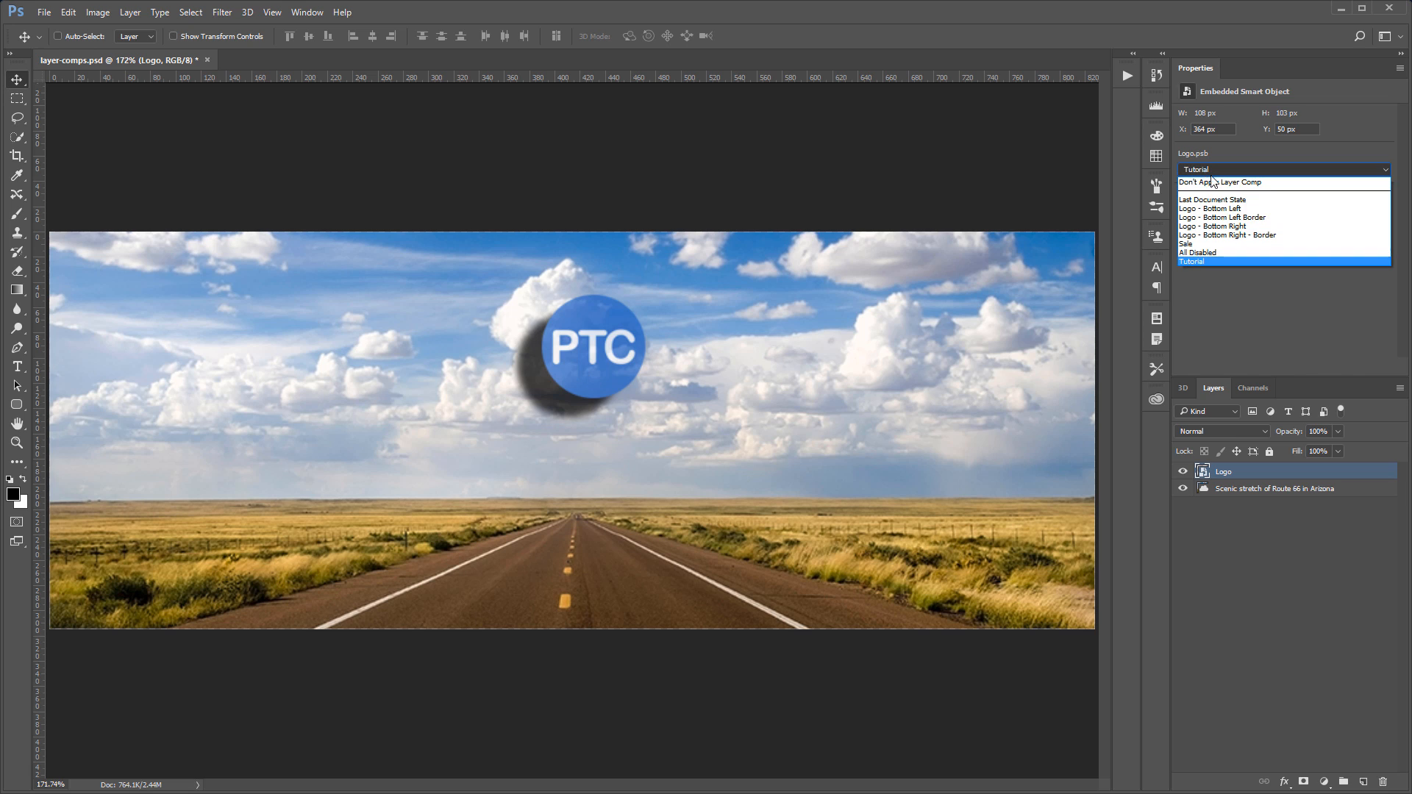
{"action": "left_click", "coordinate": [1213, 227]}
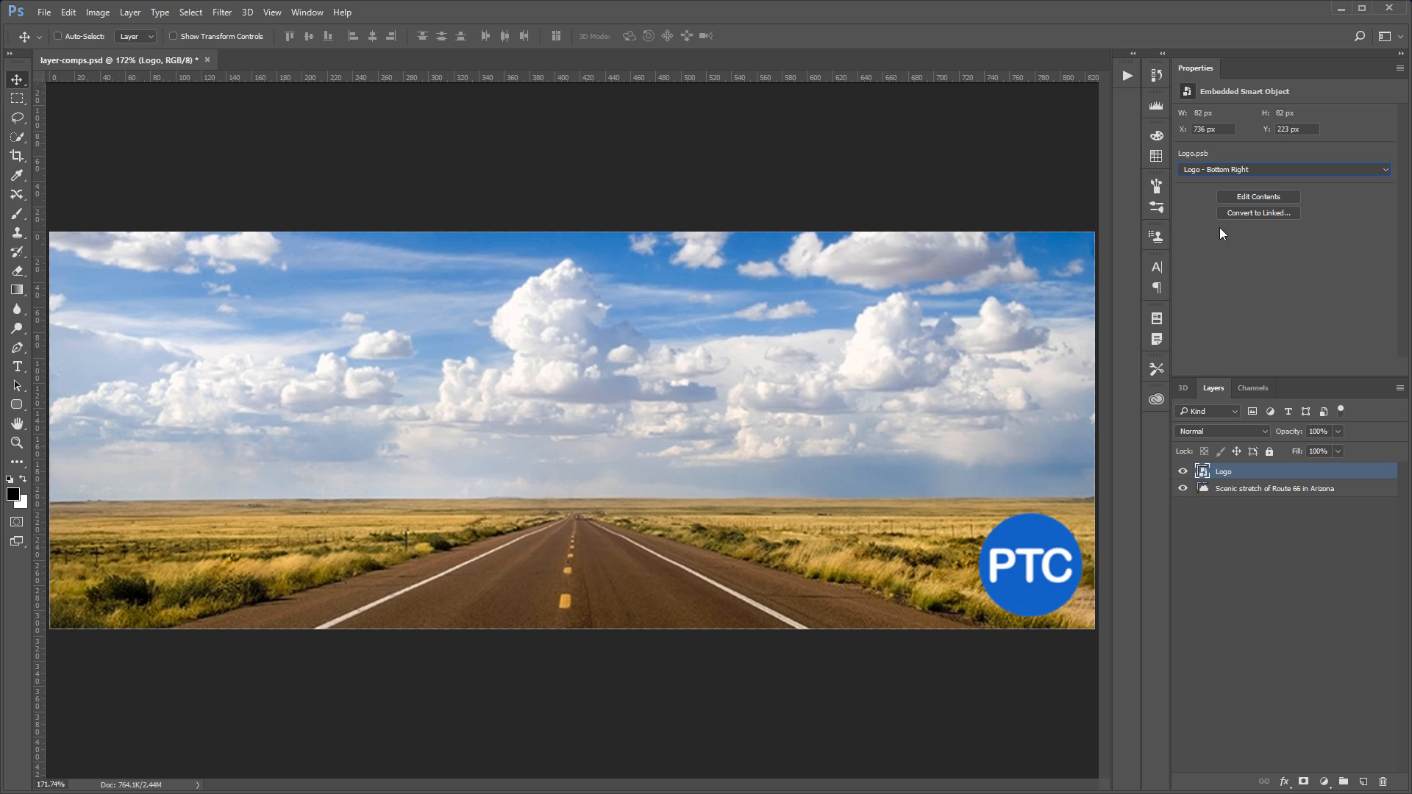
{"action": "left_click", "coordinate": [1283, 169]}
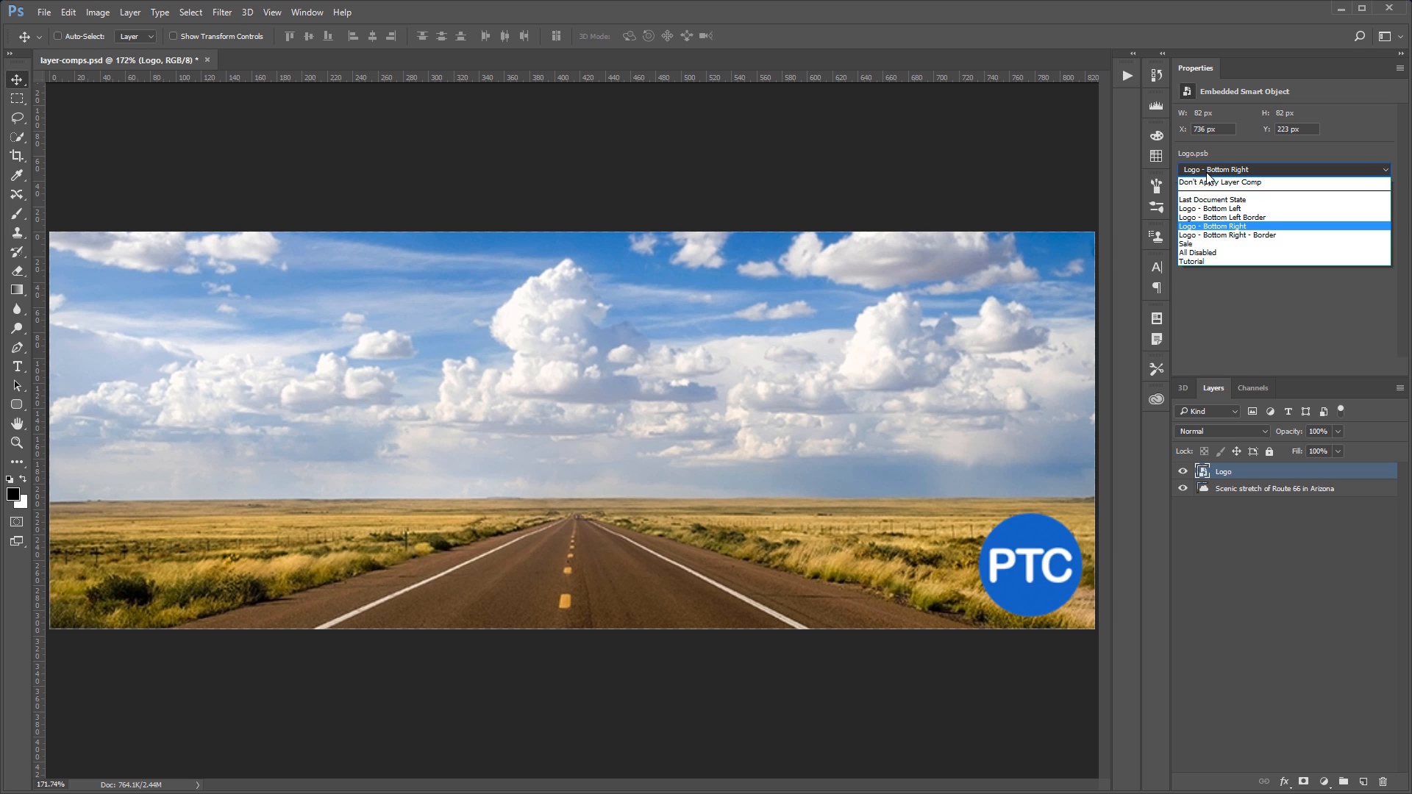
{"action": "mouse_move", "coordinate": [1222, 234]}
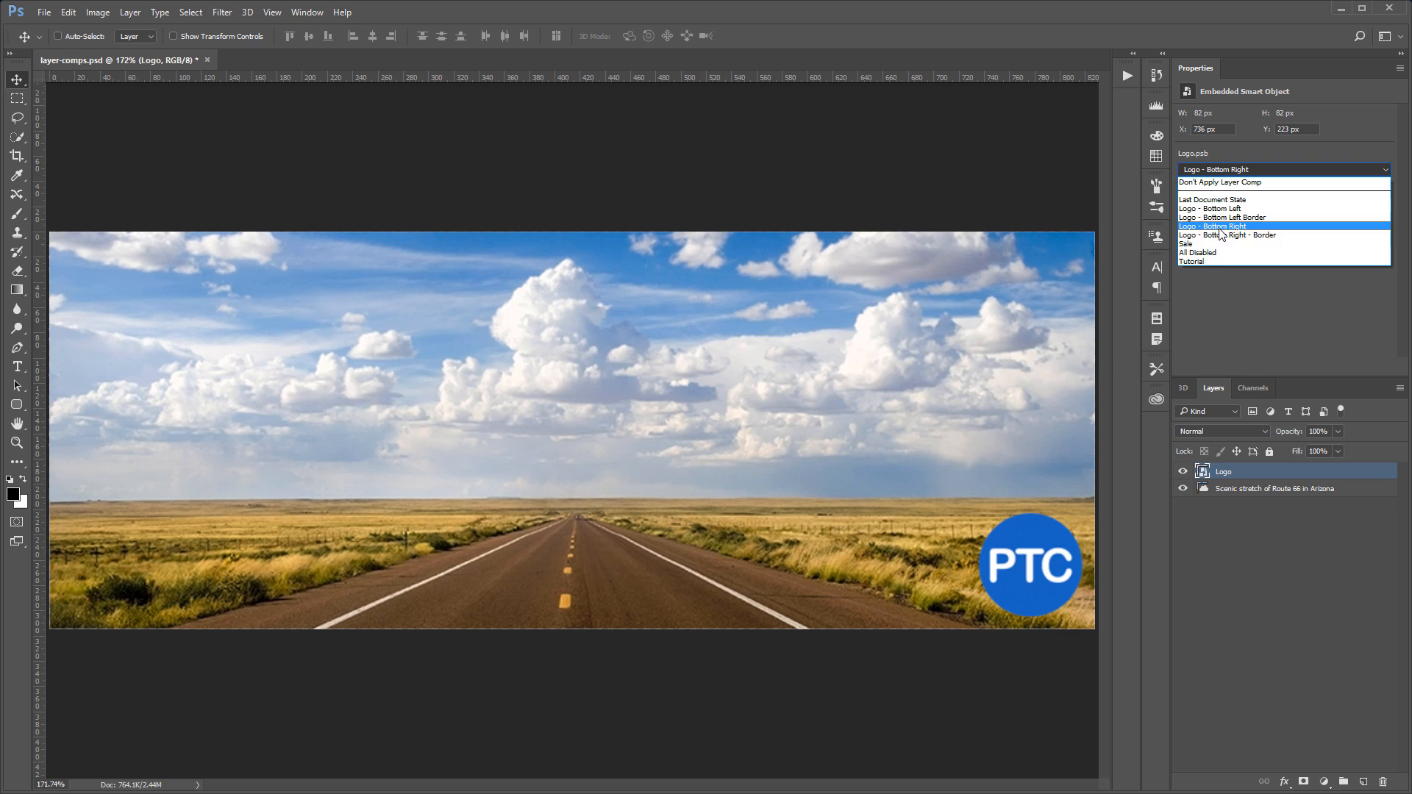
{"action": "left_click", "coordinate": [1195, 262]}
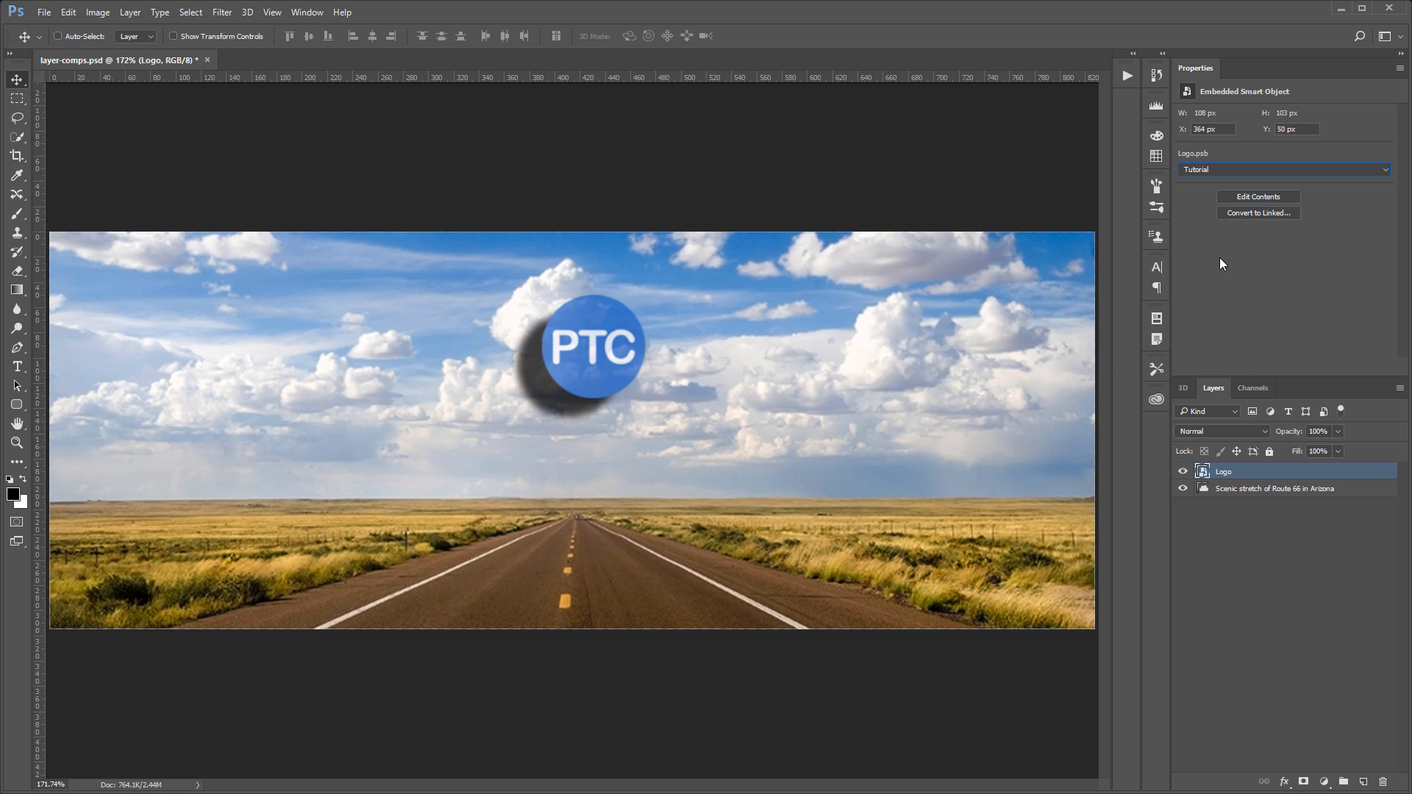
Set the Logo smart object to All Disabled so no logo shows on the photo
{"action": "left_click", "coordinate": [1282, 169]}
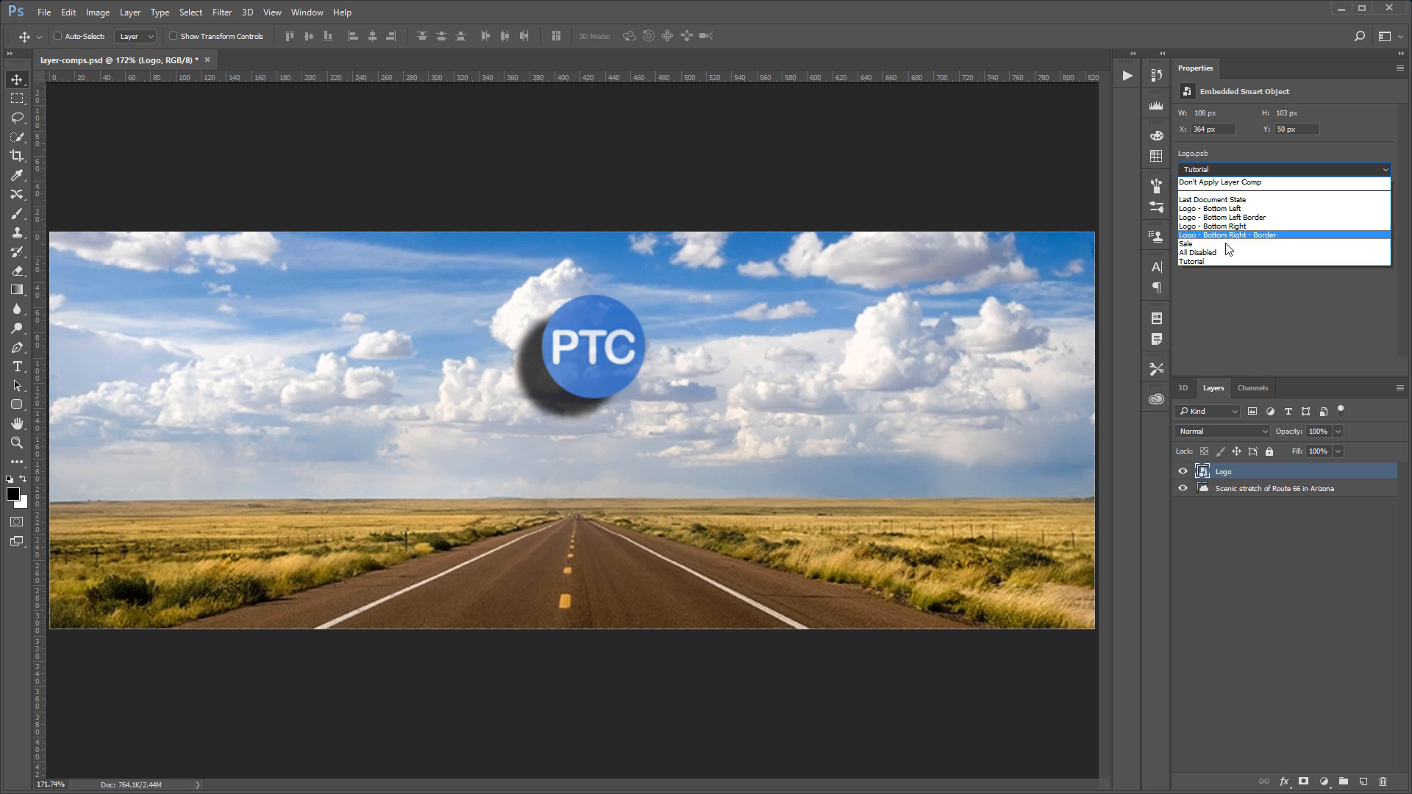
{"action": "left_click", "coordinate": [1197, 252]}
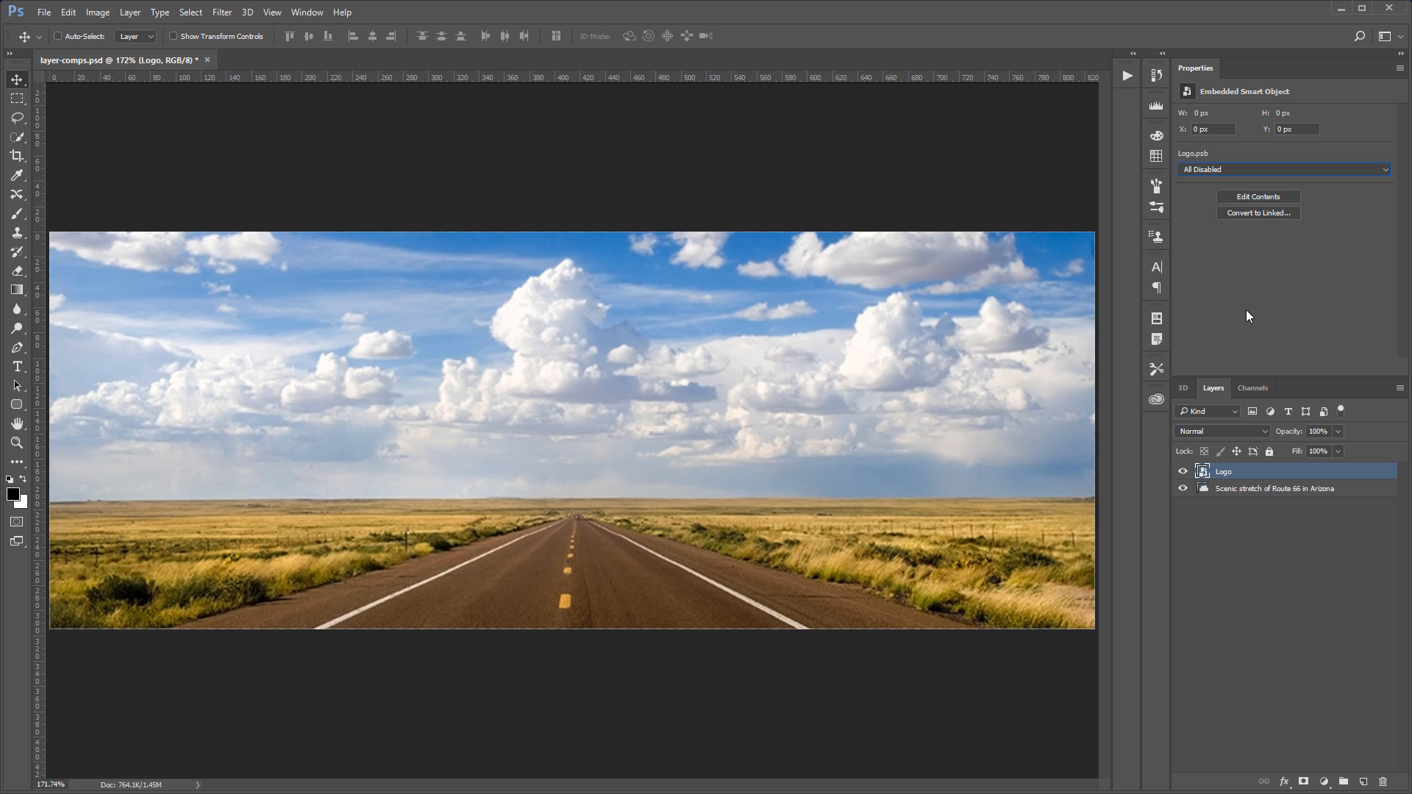